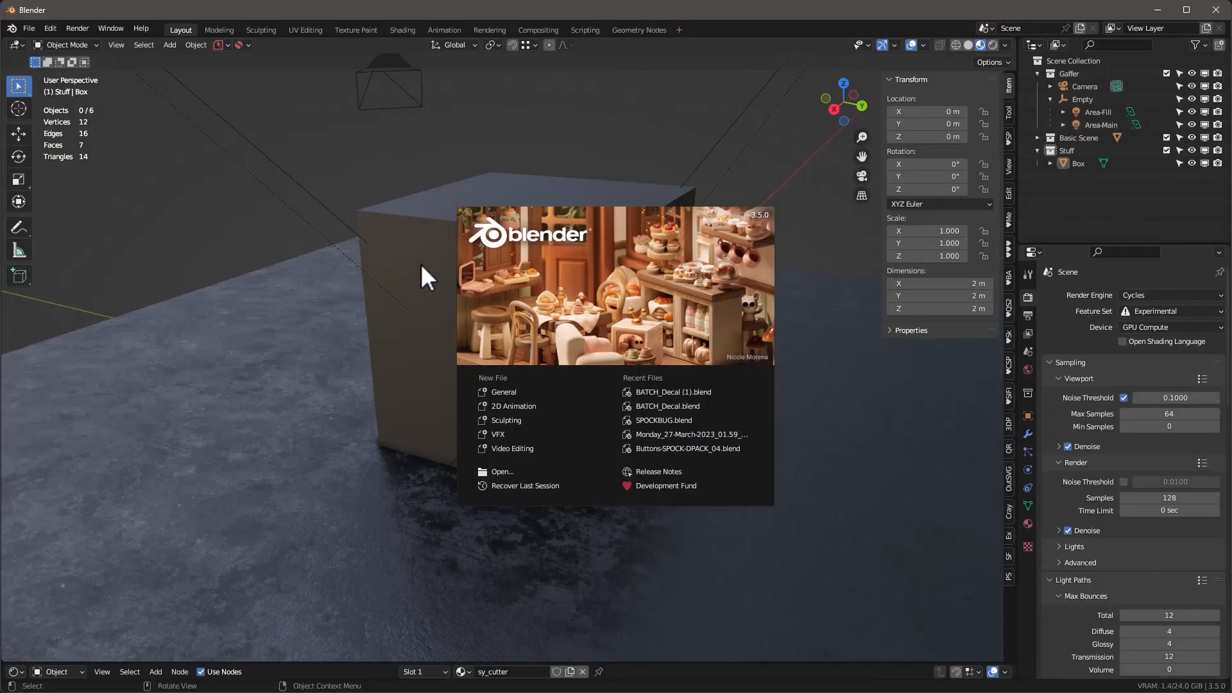
pyautogui.moveTo(743, 232)
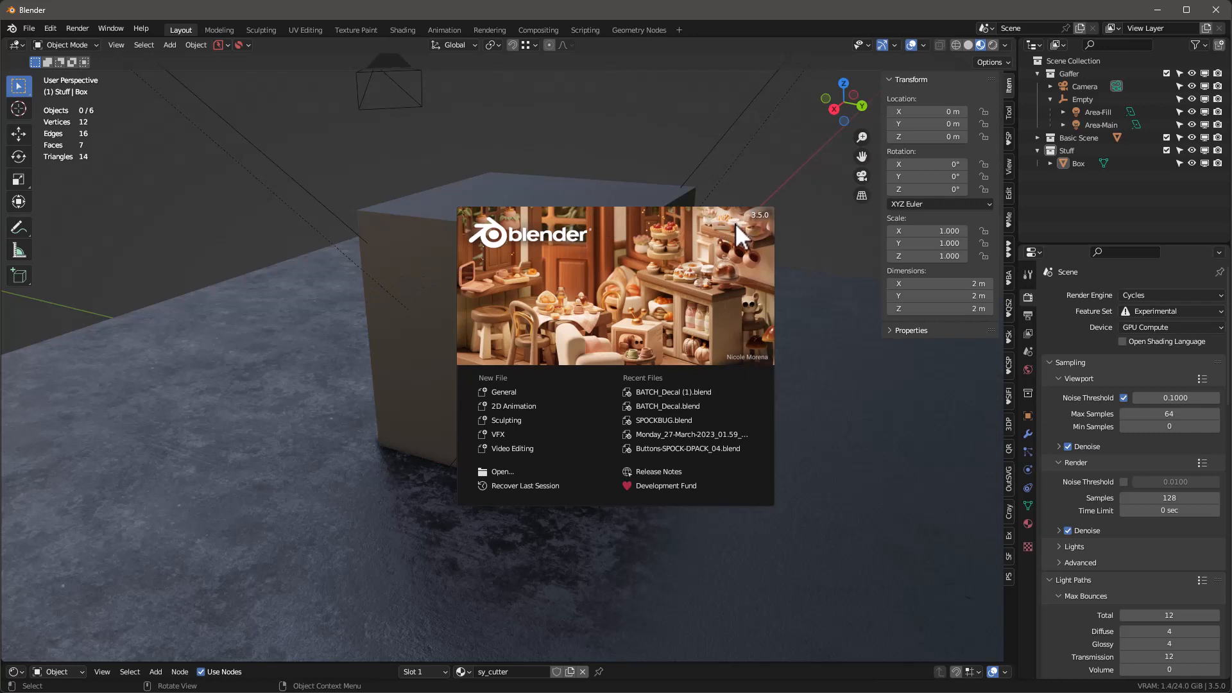
pyautogui.moveTo(740, 240)
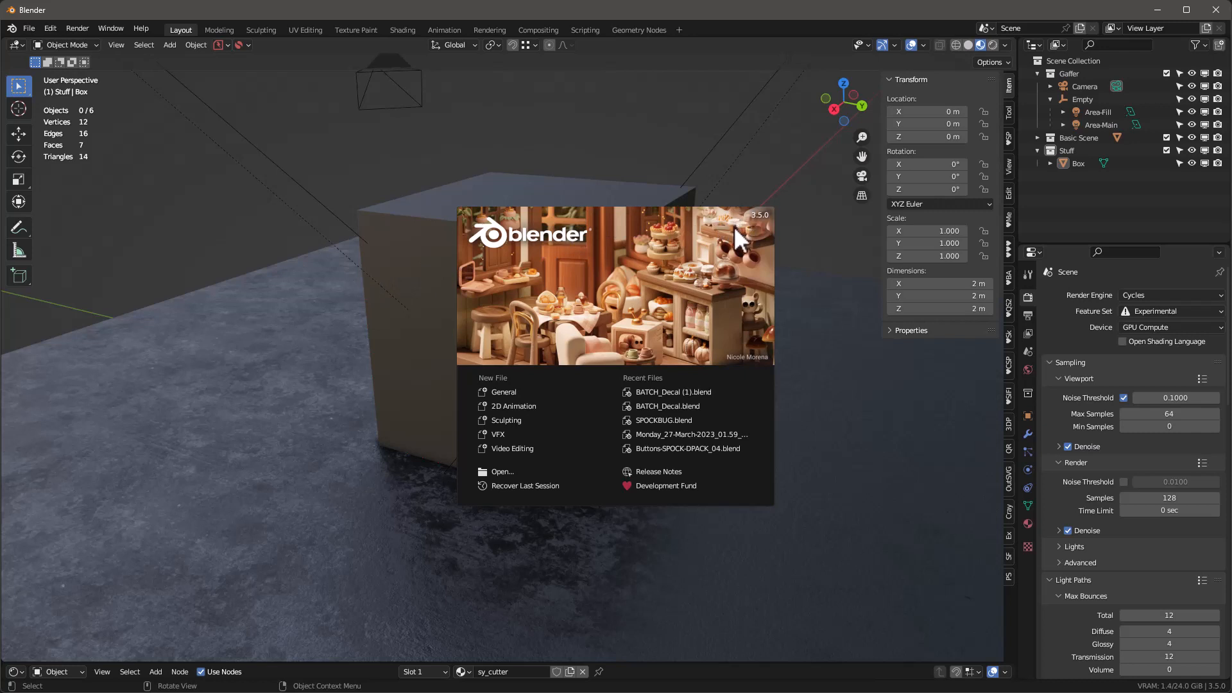
pyautogui.moveTo(729, 271)
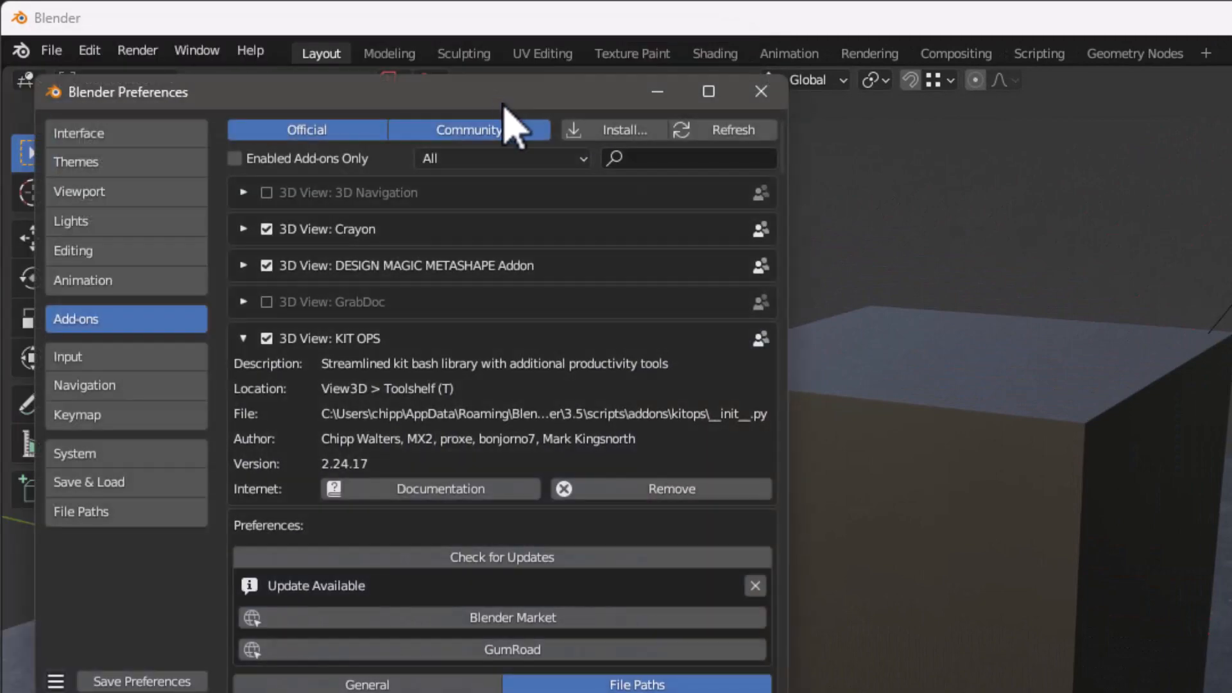
# Step: Reach the KIT OPS add-on preferences through the Edit menu
pyautogui.click(758, 91)
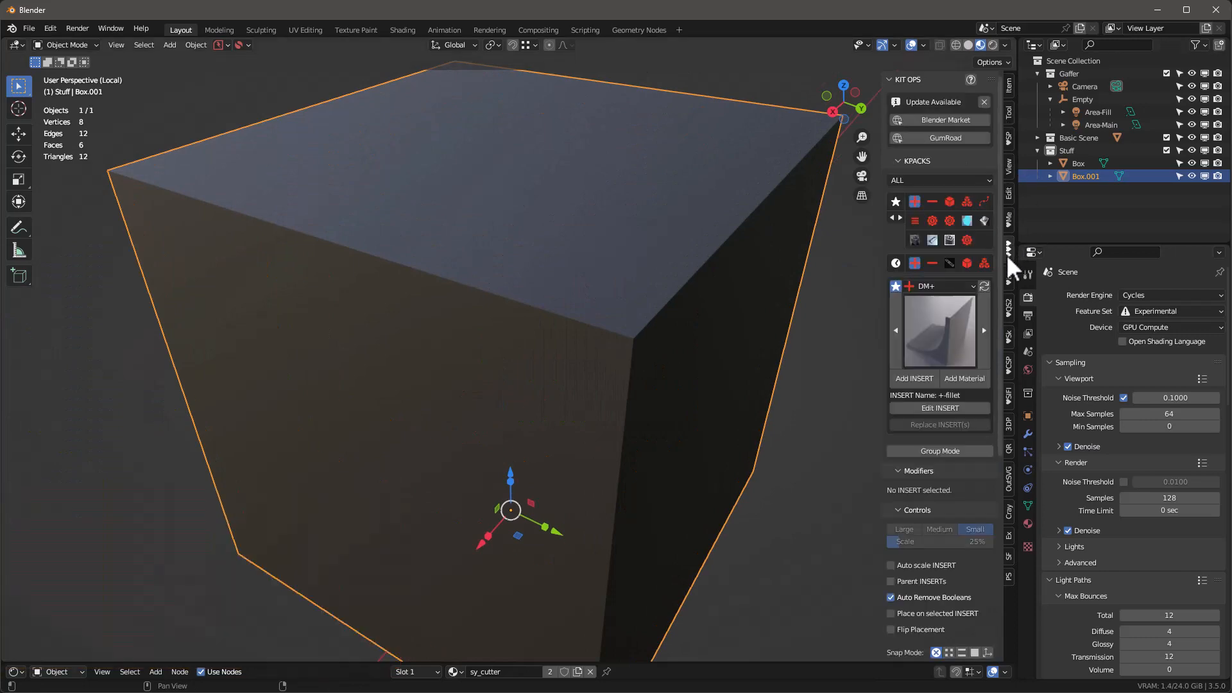
# Step: Cut adv_cube5_3 from the MA-Cutters-Medium kit into the cube top, then select adv_cube6_1
pyautogui.click(937, 286)
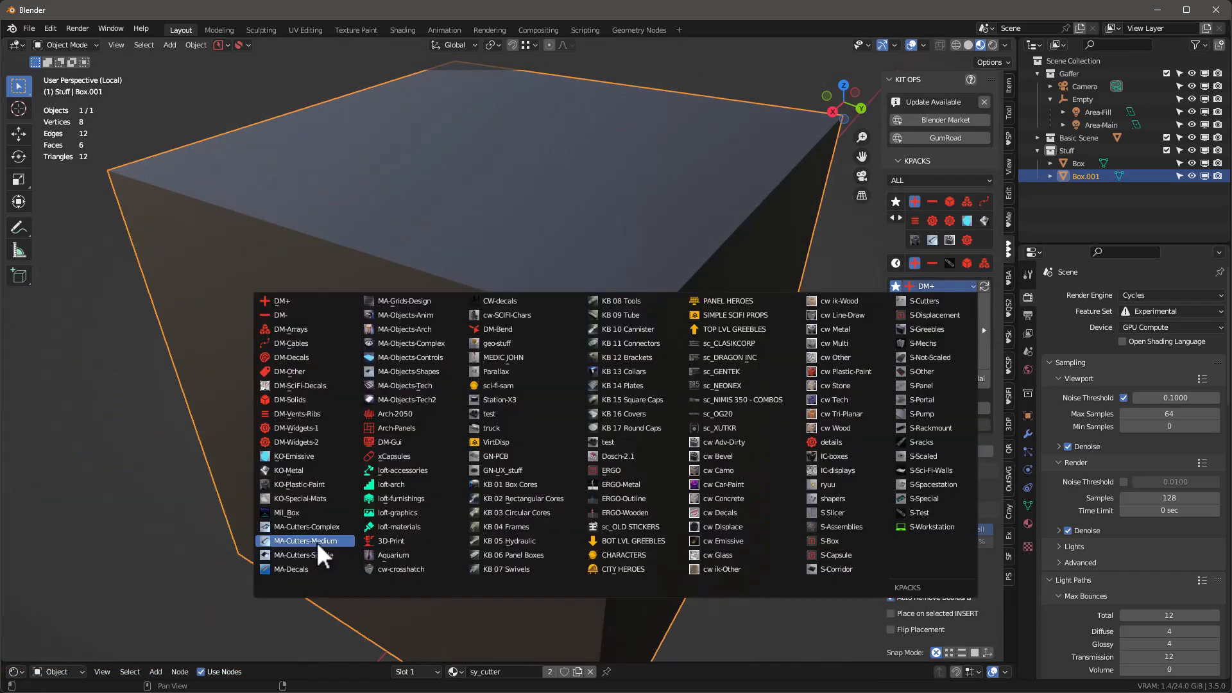
pyautogui.click(303, 540)
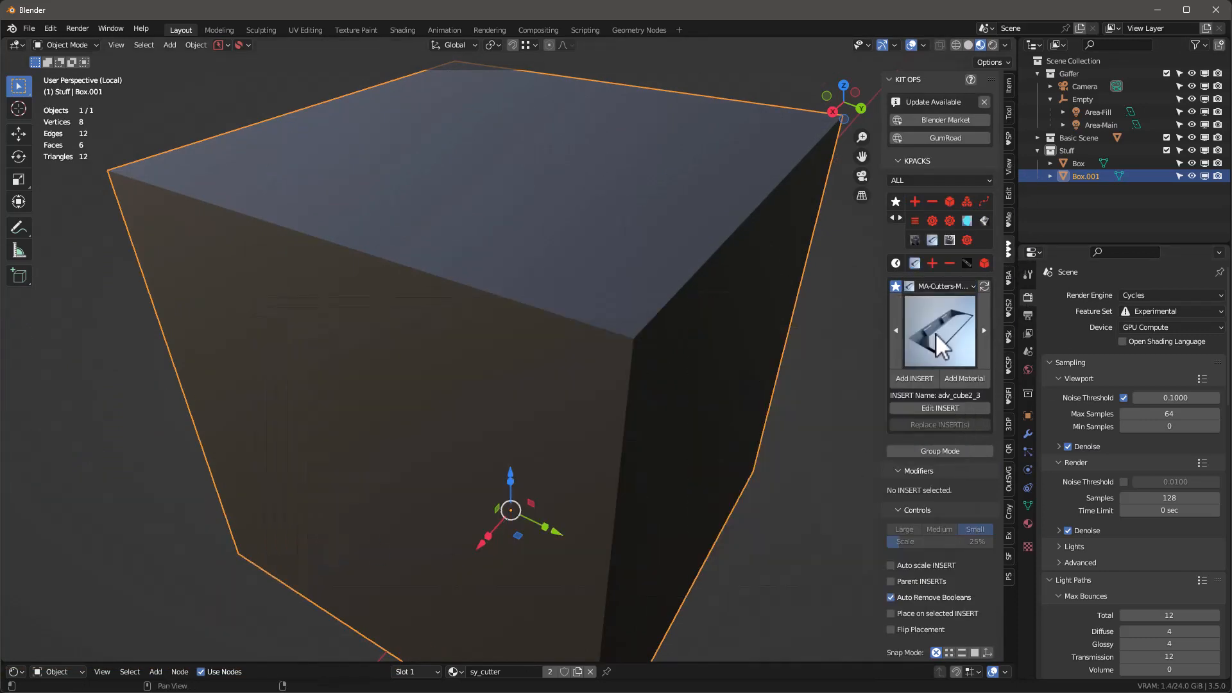
pyautogui.click(939, 328)
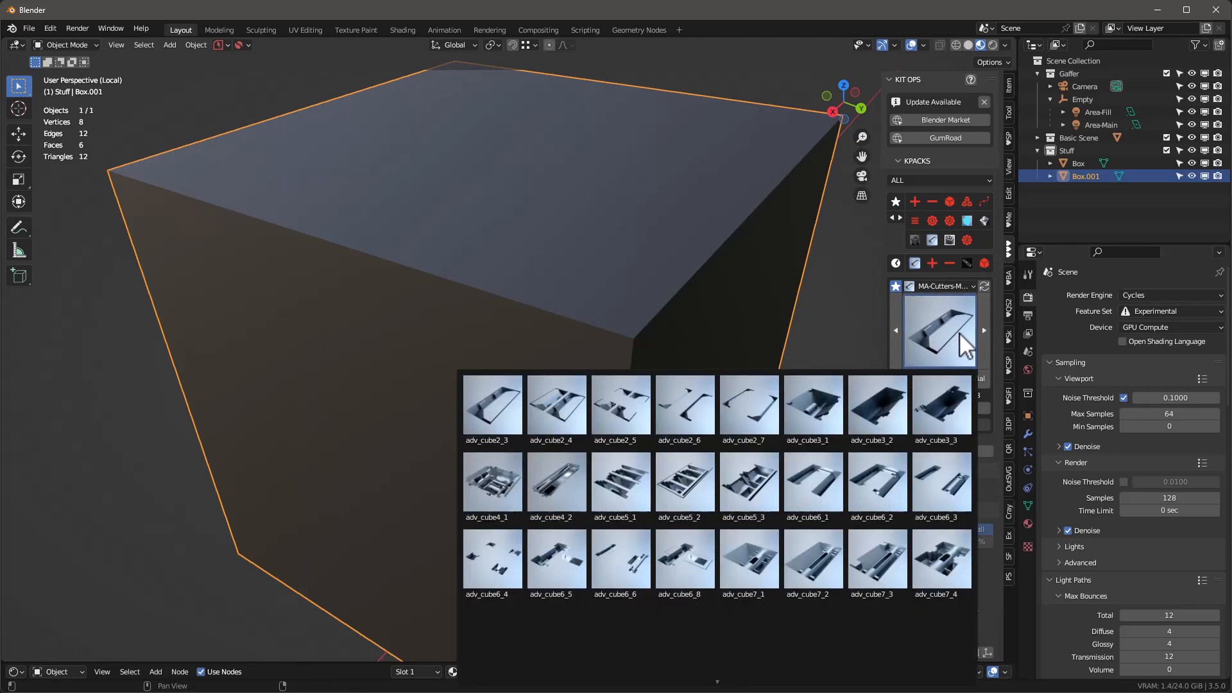
pyautogui.click(748, 484)
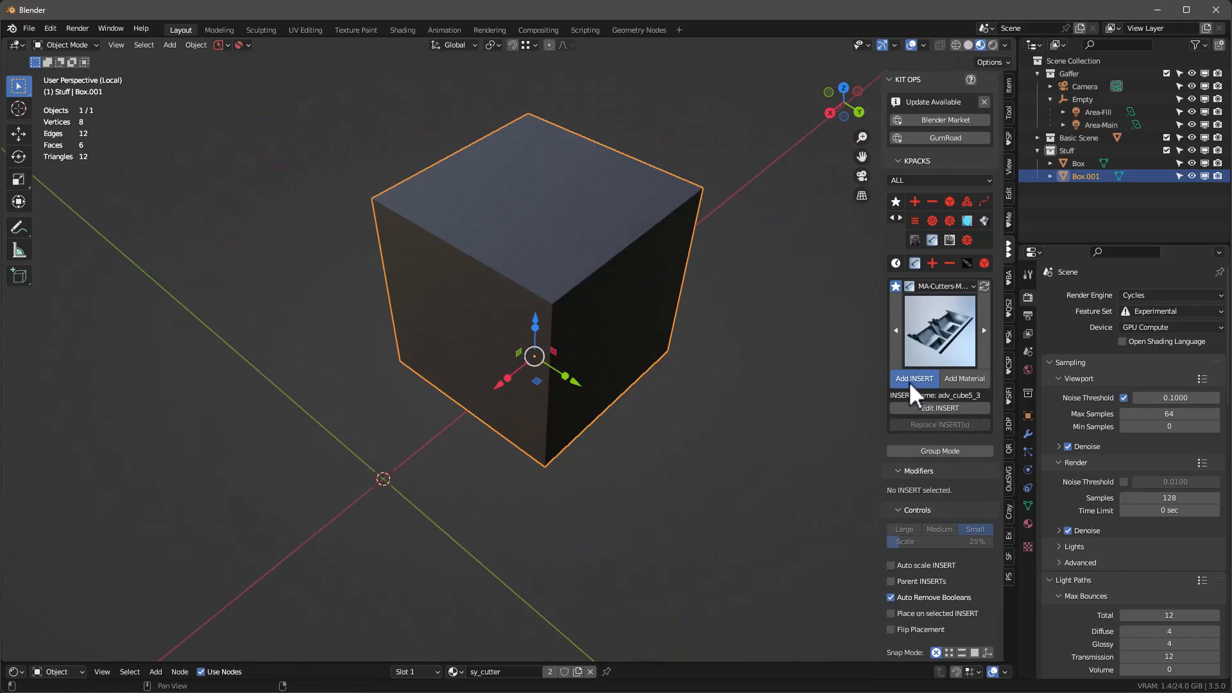
pyautogui.click(913, 377)
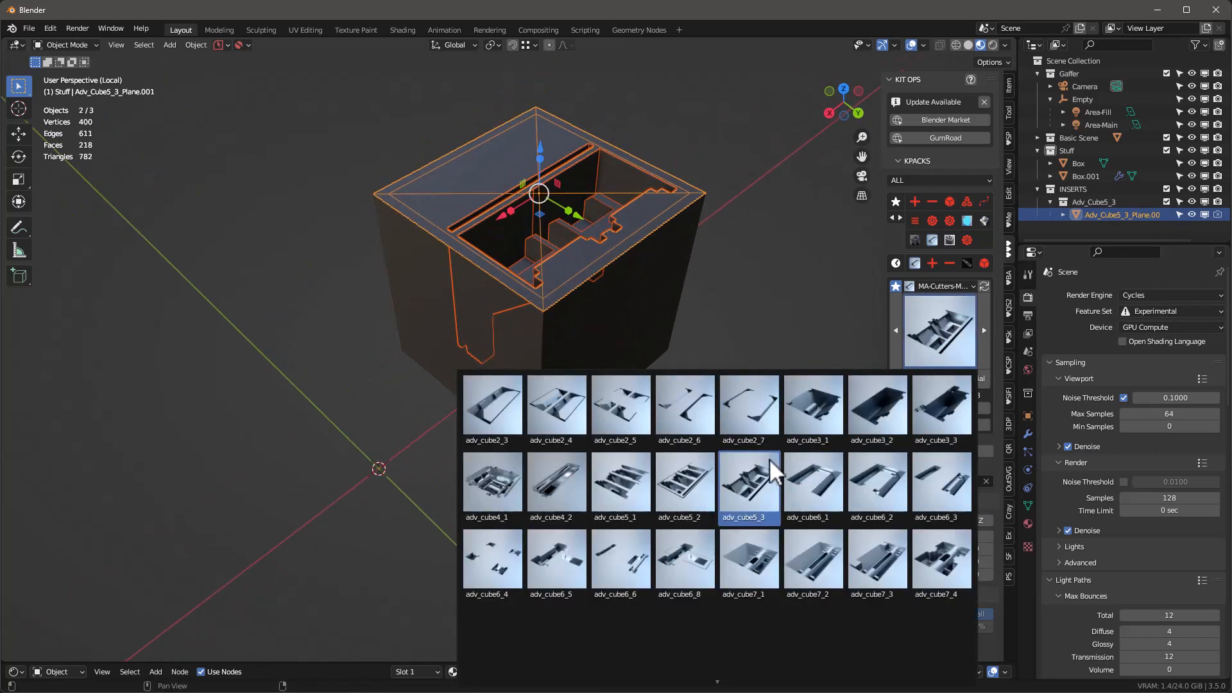
pyautogui.click(812, 484)
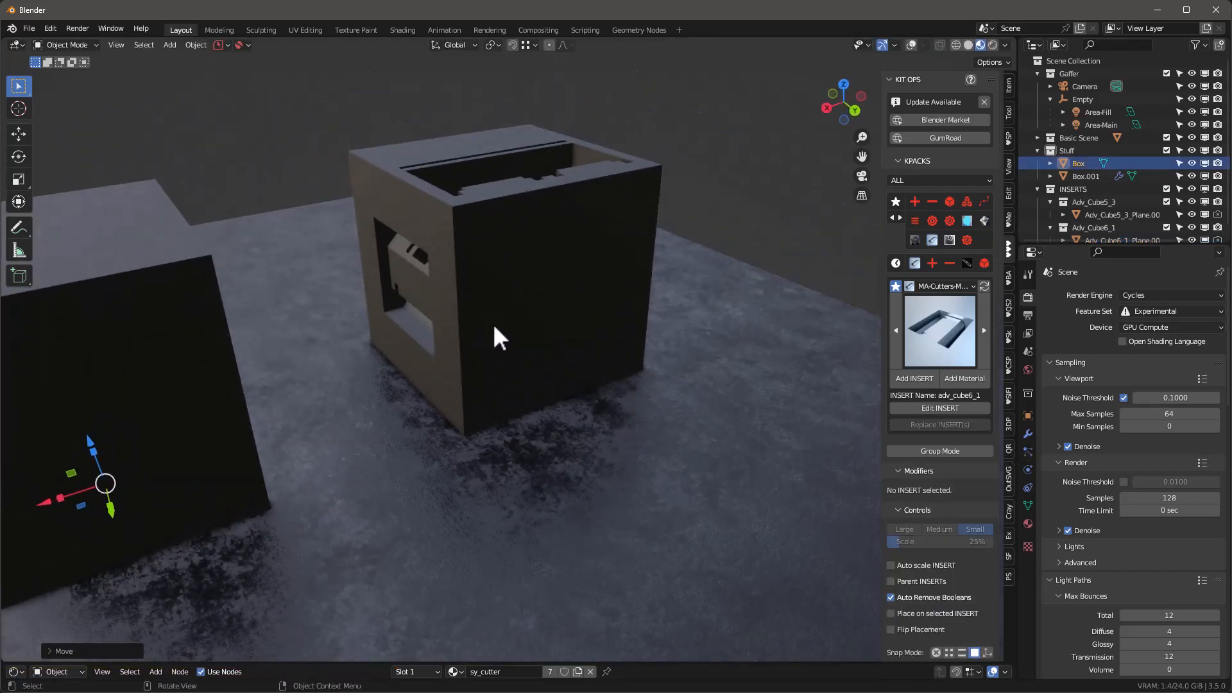
# Step: Orbit the view around the cut box
pyautogui.moveTo(496, 337); pyautogui.dragTo(475, 212)
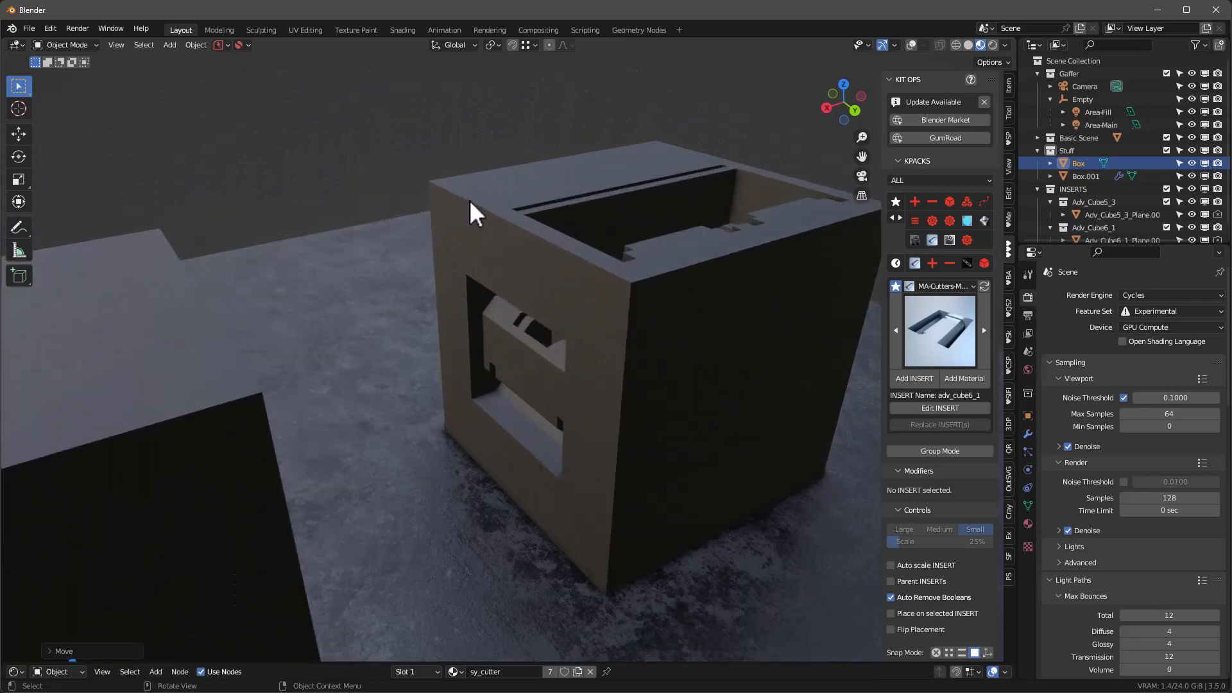
pyautogui.moveTo(515, 259)
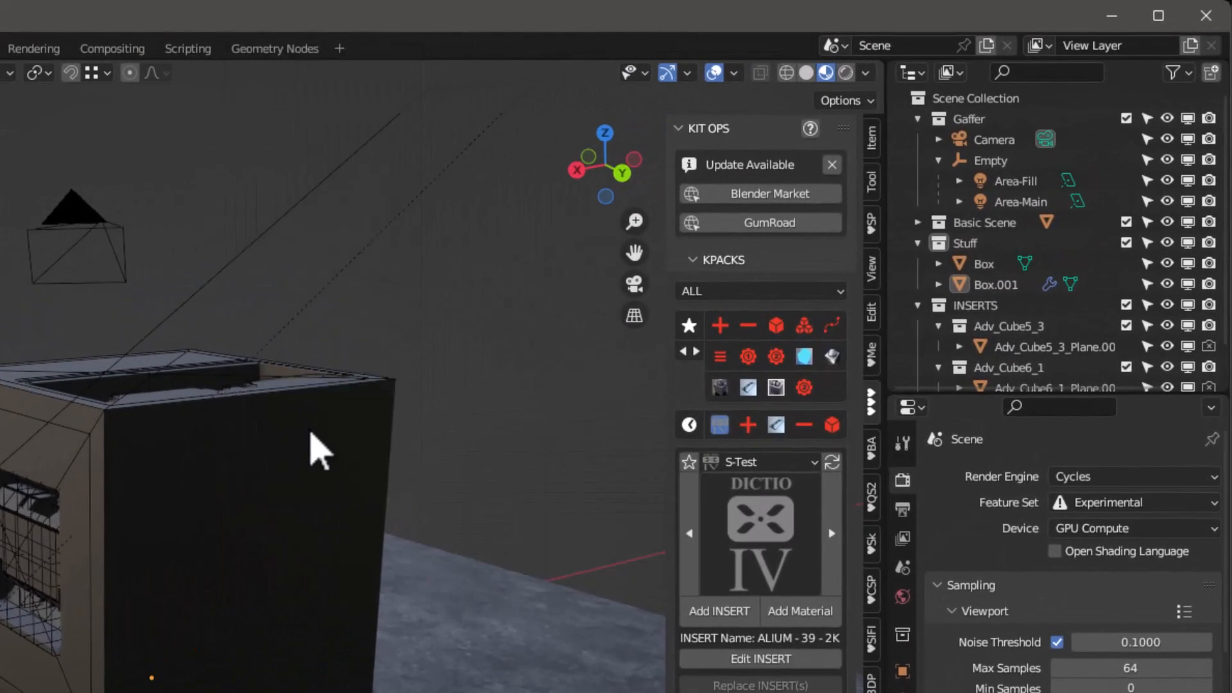
# Step: Create a KIT OPS decal from ALIUM - 9 - 2K.png via the object's context menu
pyautogui.rightClick(314, 447)
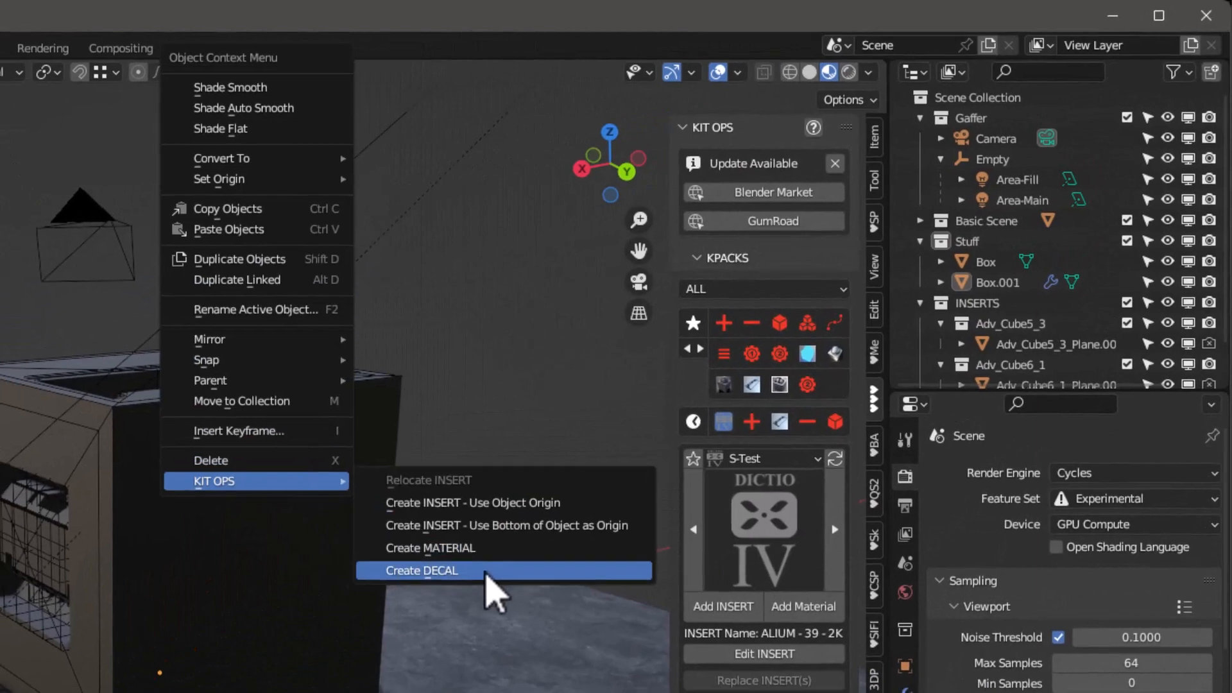
pyautogui.click(422, 570)
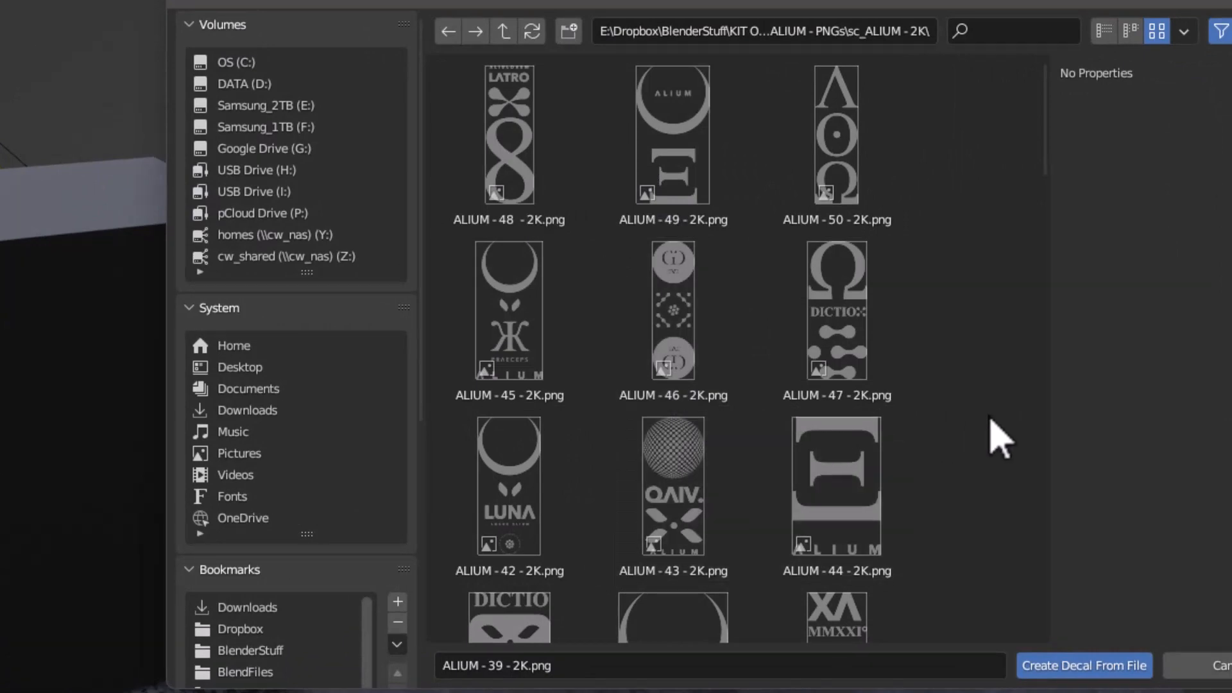
pyautogui.scroll(-3)
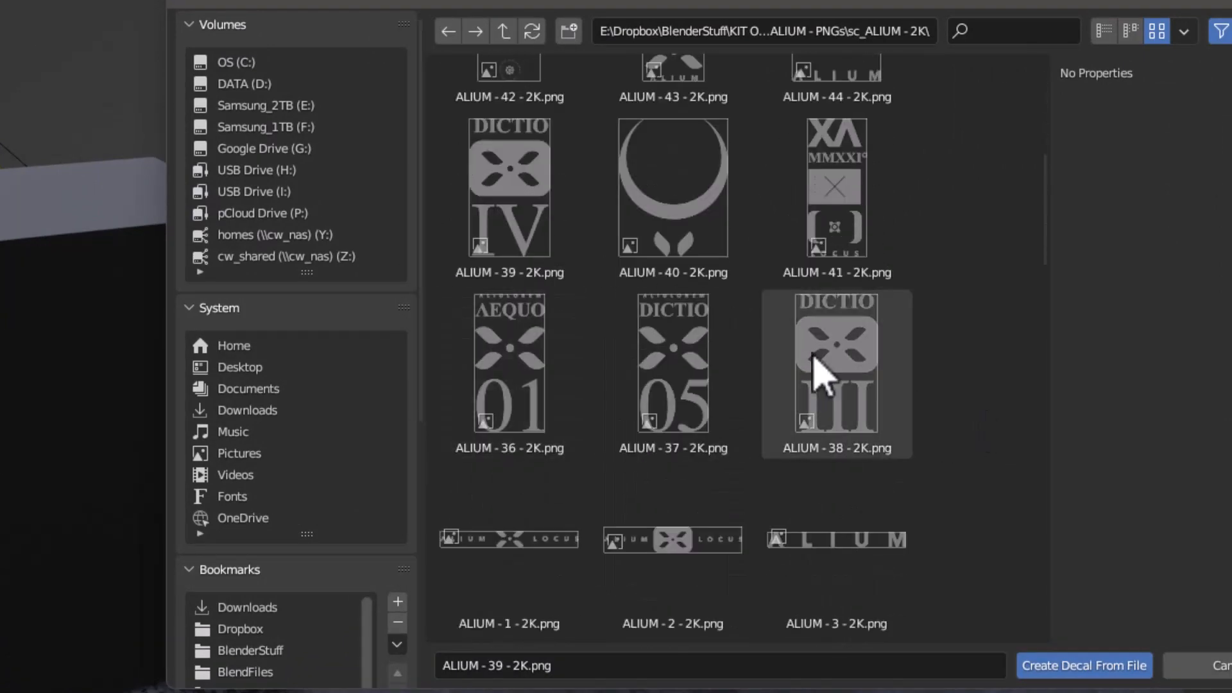
pyautogui.scroll(-3)
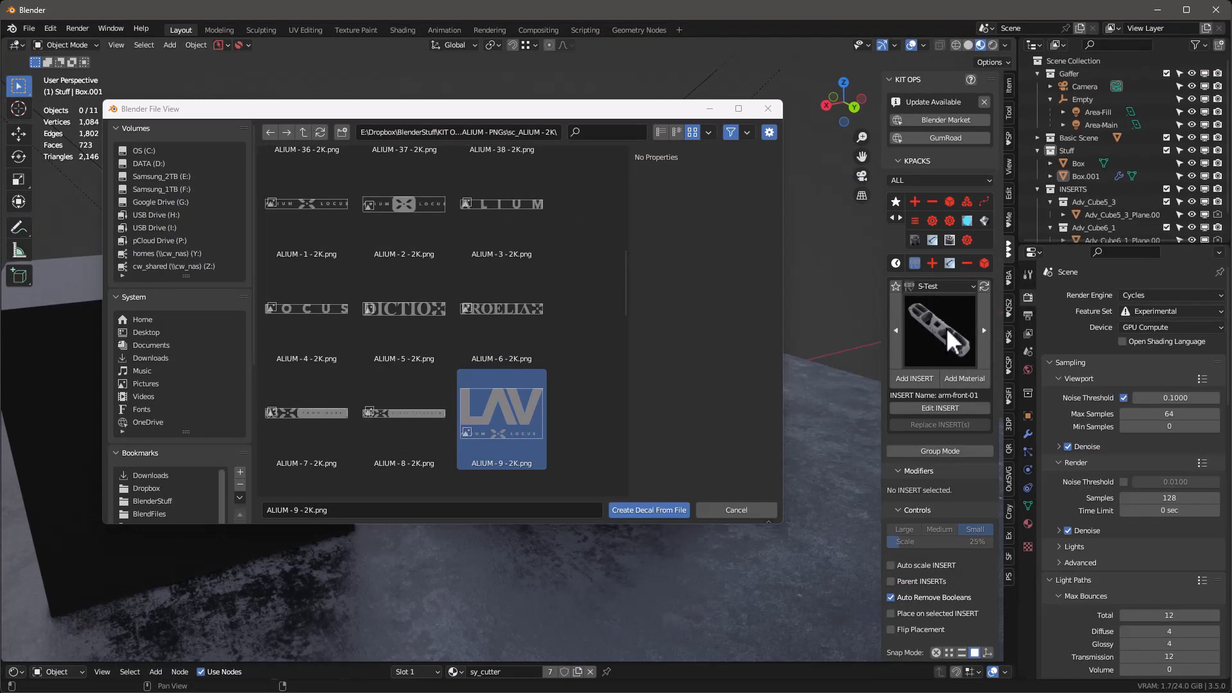
pyautogui.moveTo(911, 297)
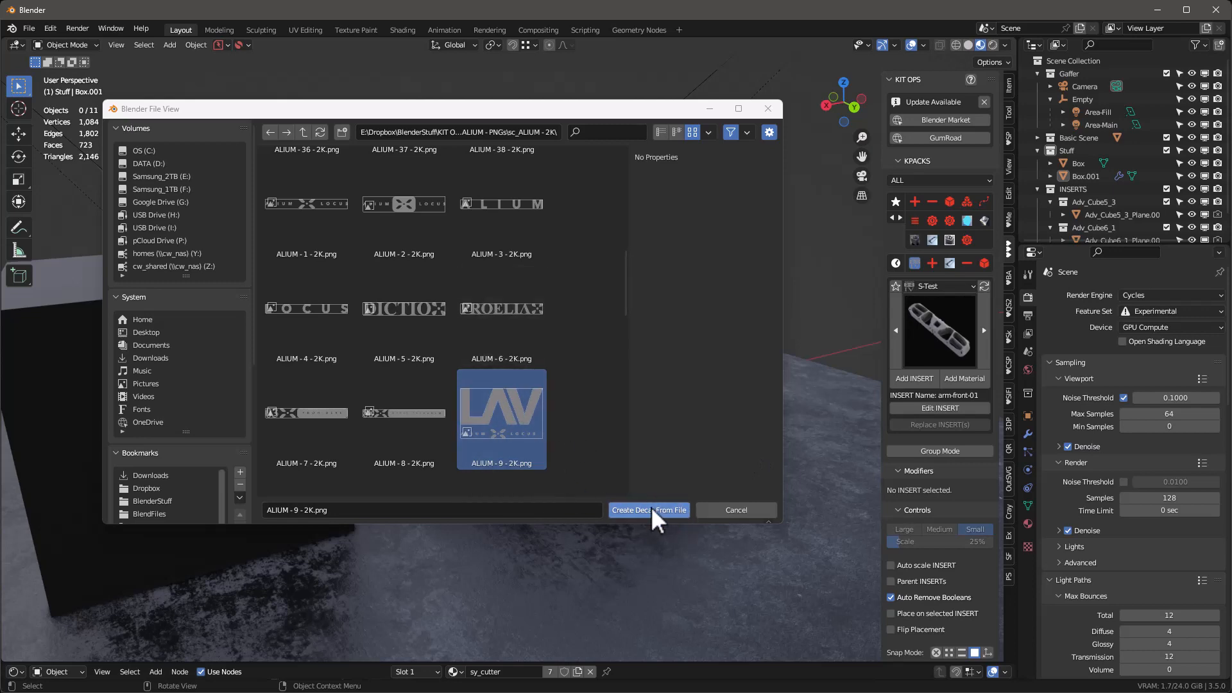
pyautogui.click(648, 509)
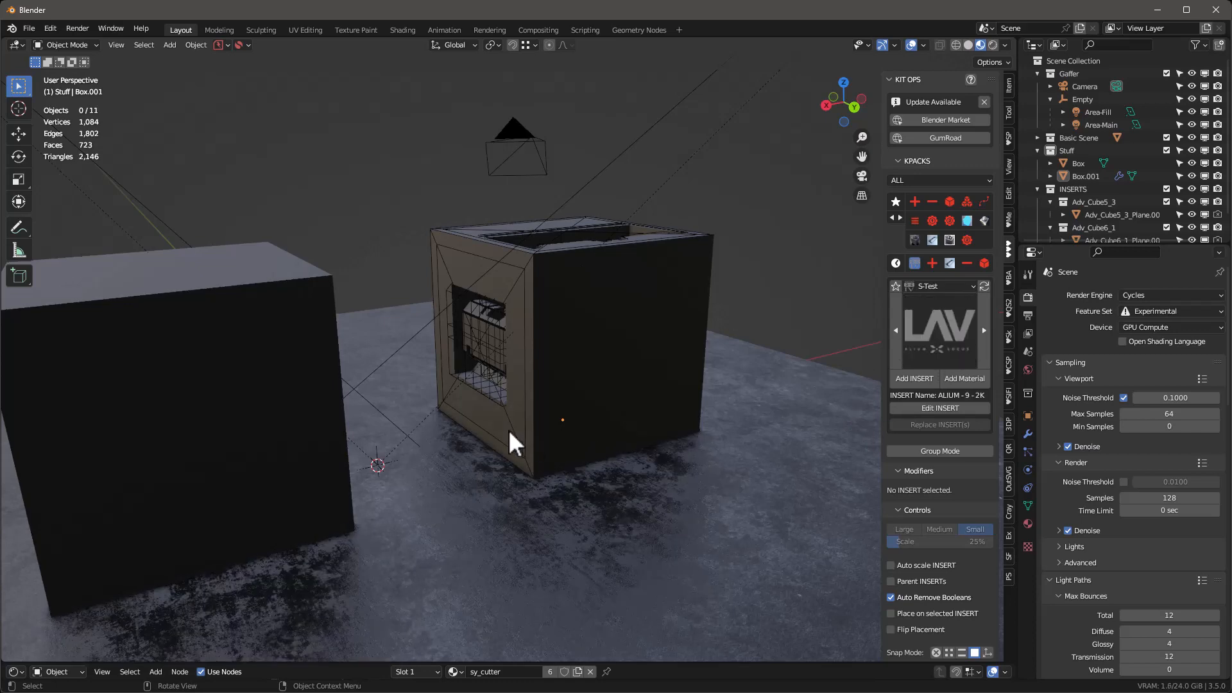
# Step: Add the ALIUM - 9 - 2K LAV decal onto the side of the plain box
pyautogui.moveTo(511, 440); pyautogui.dragTo(573, 373)
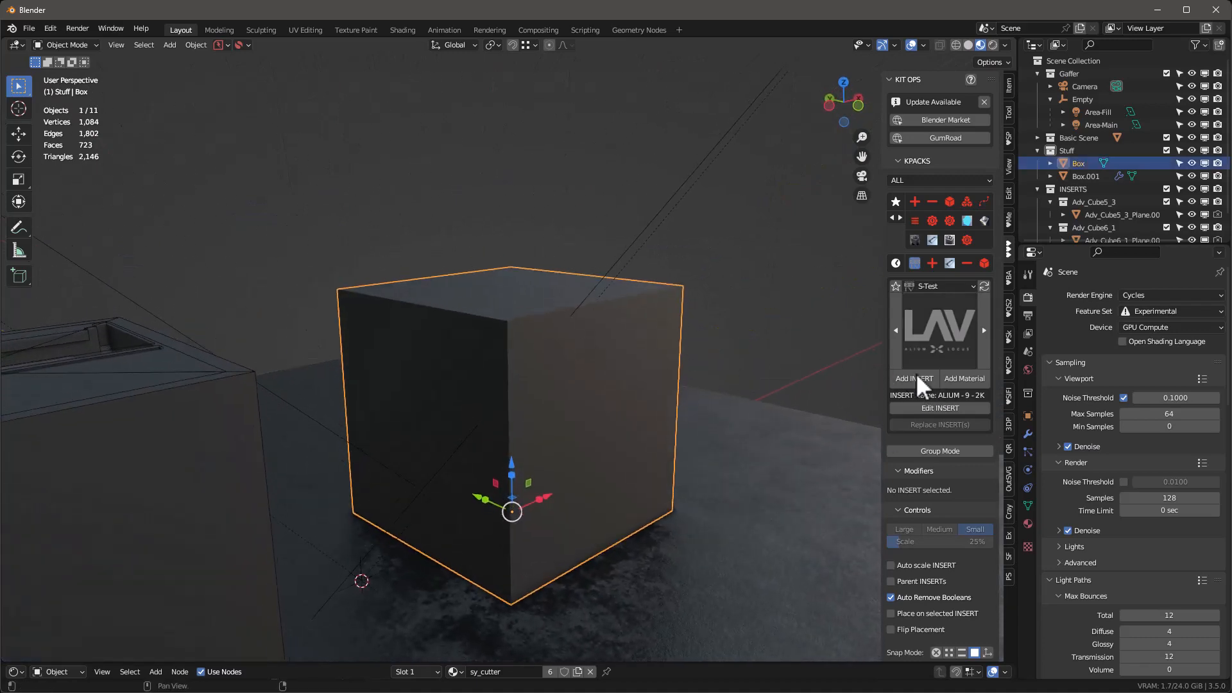
pyautogui.click(913, 377)
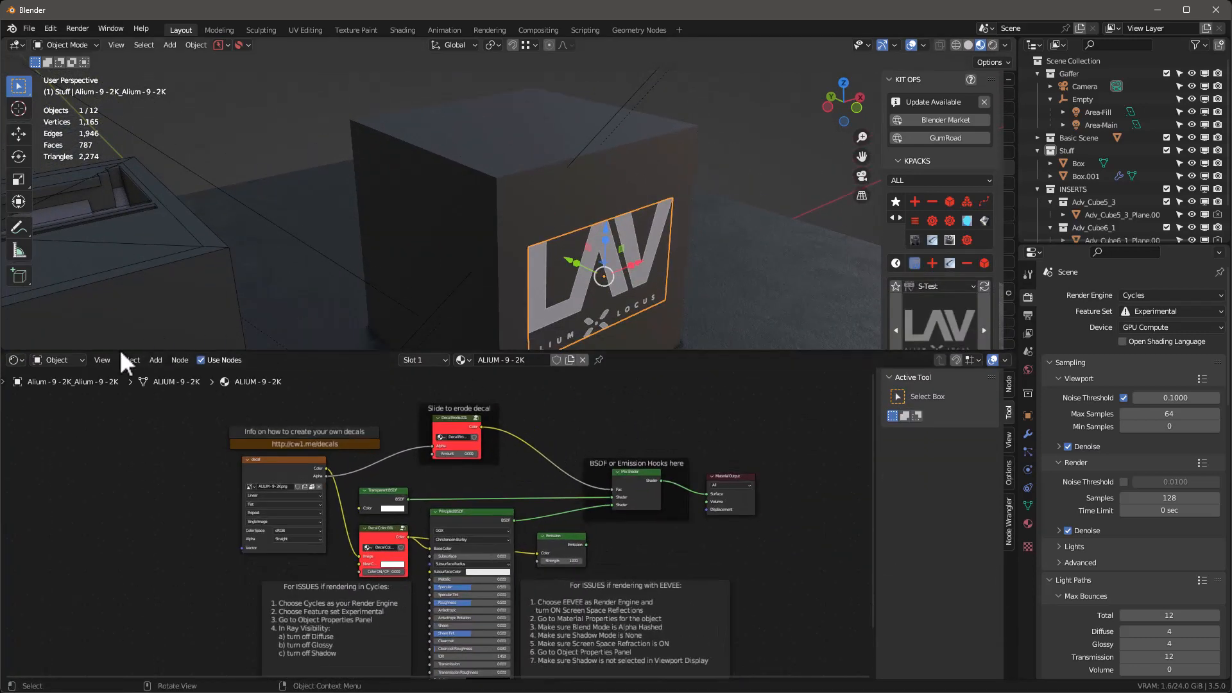
# Step: Enable Color ON in the decal material's Decal Color node
pyautogui.click(13, 359)
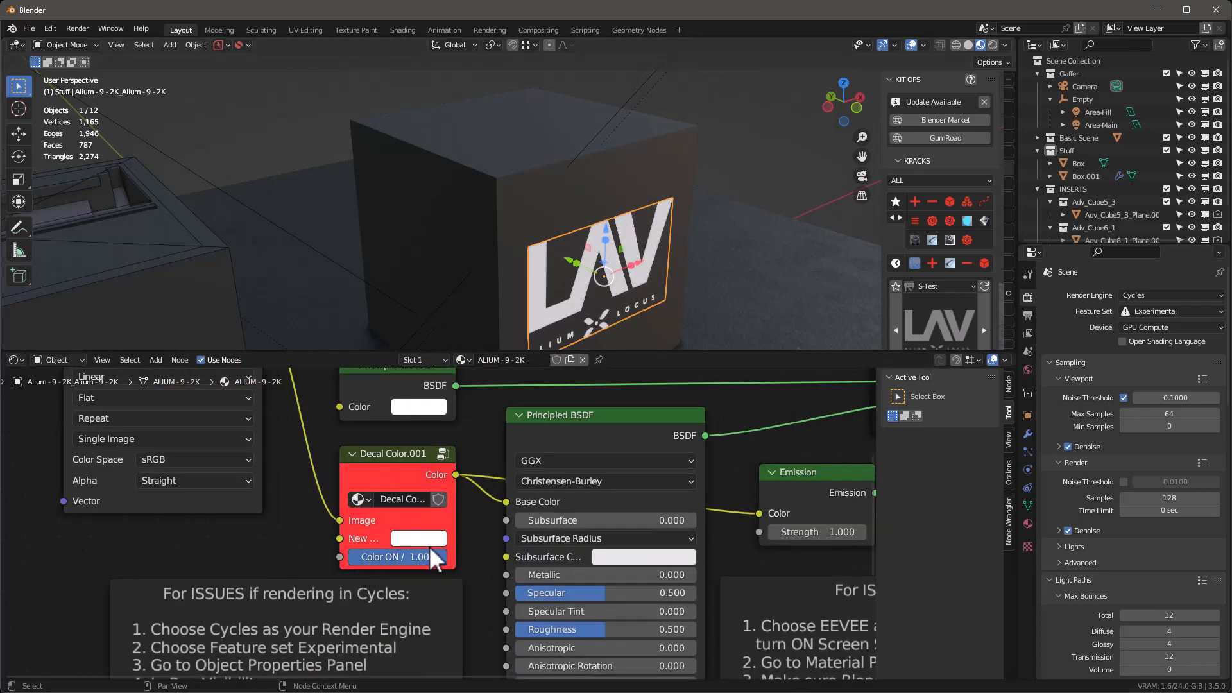
pyautogui.click(417, 538)
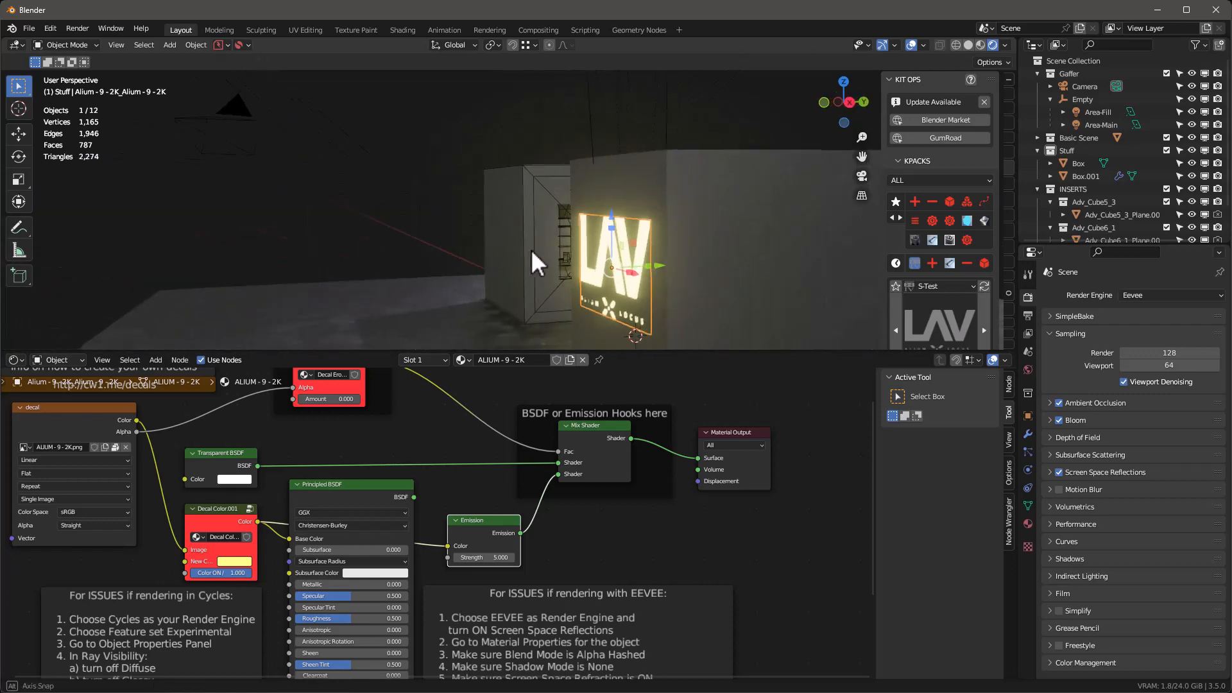
# Step: Switch the render engine to Eevee to preview the glowing decal
pyautogui.click(1170, 296)
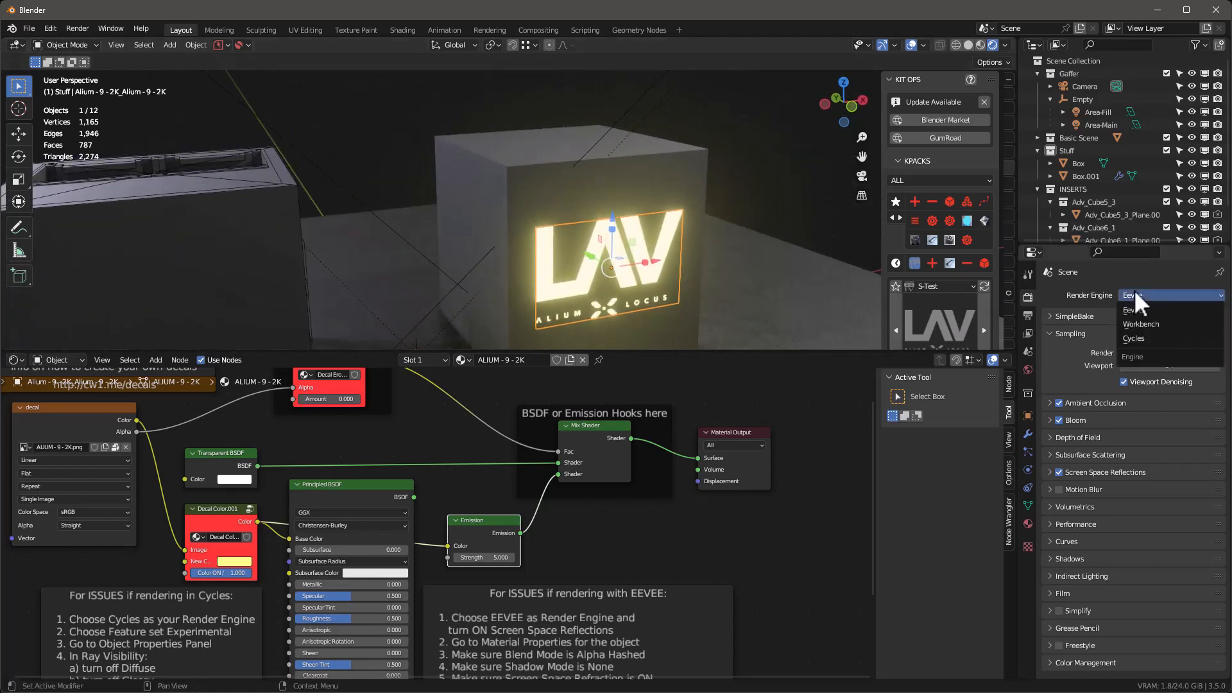
pyautogui.click(1133, 337)
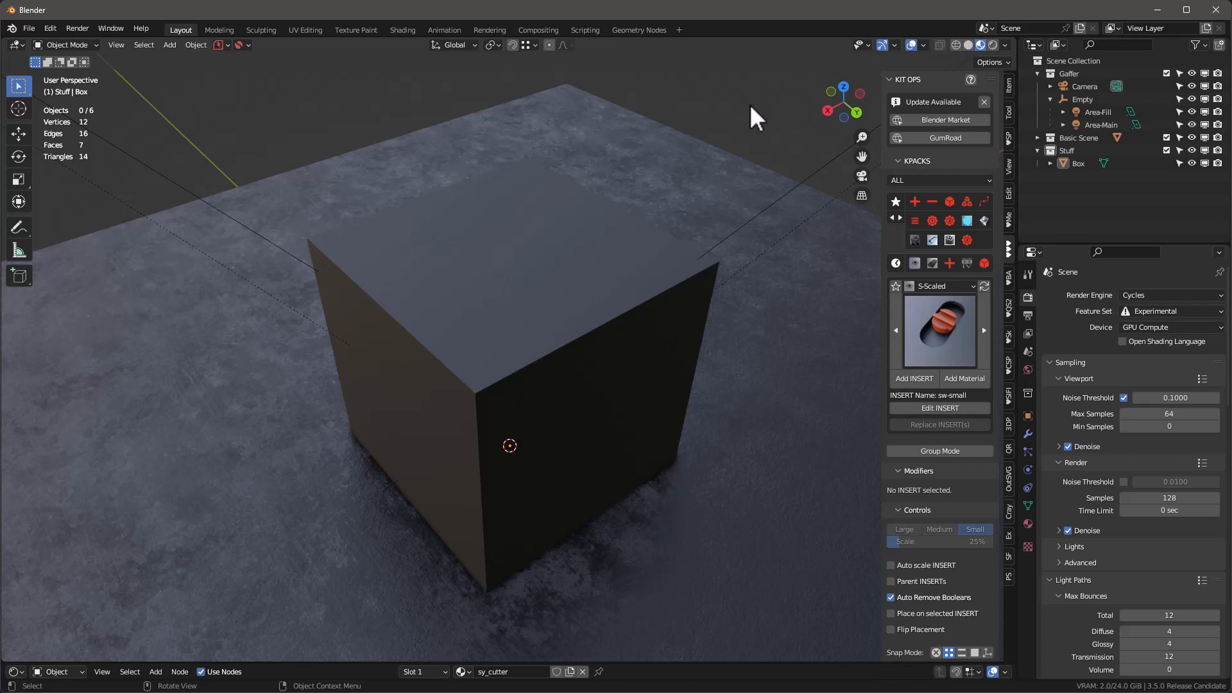
pyautogui.moveTo(756, 149)
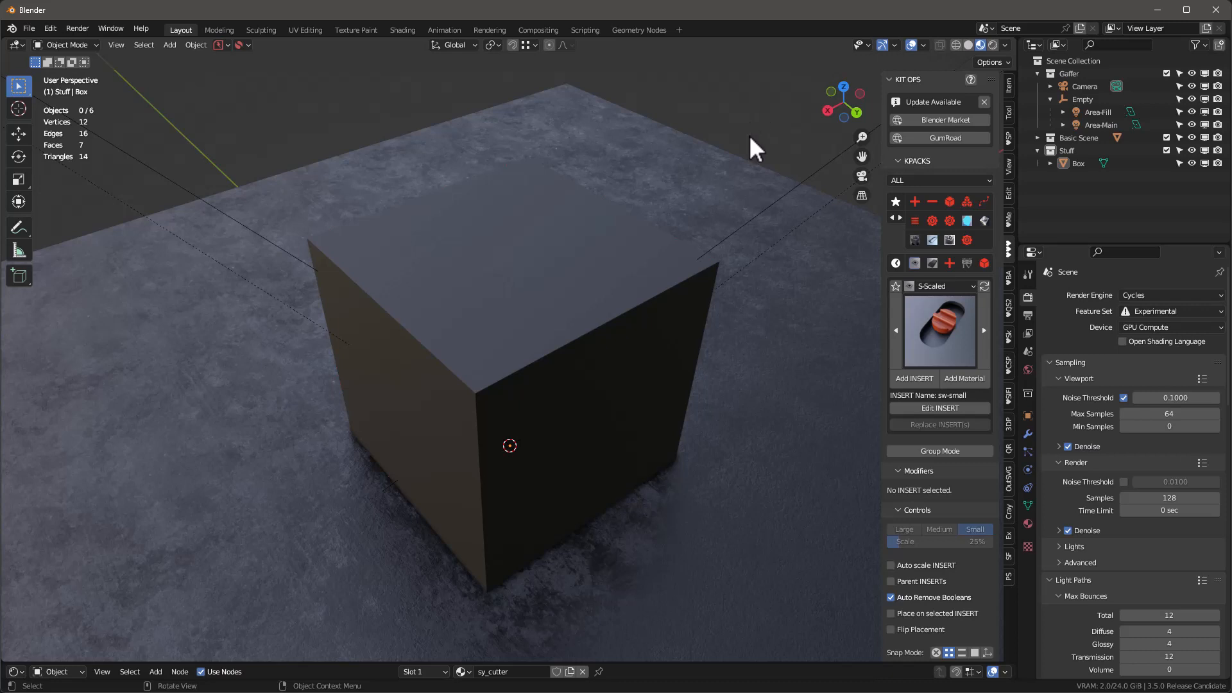
pyautogui.moveTo(509, 237)
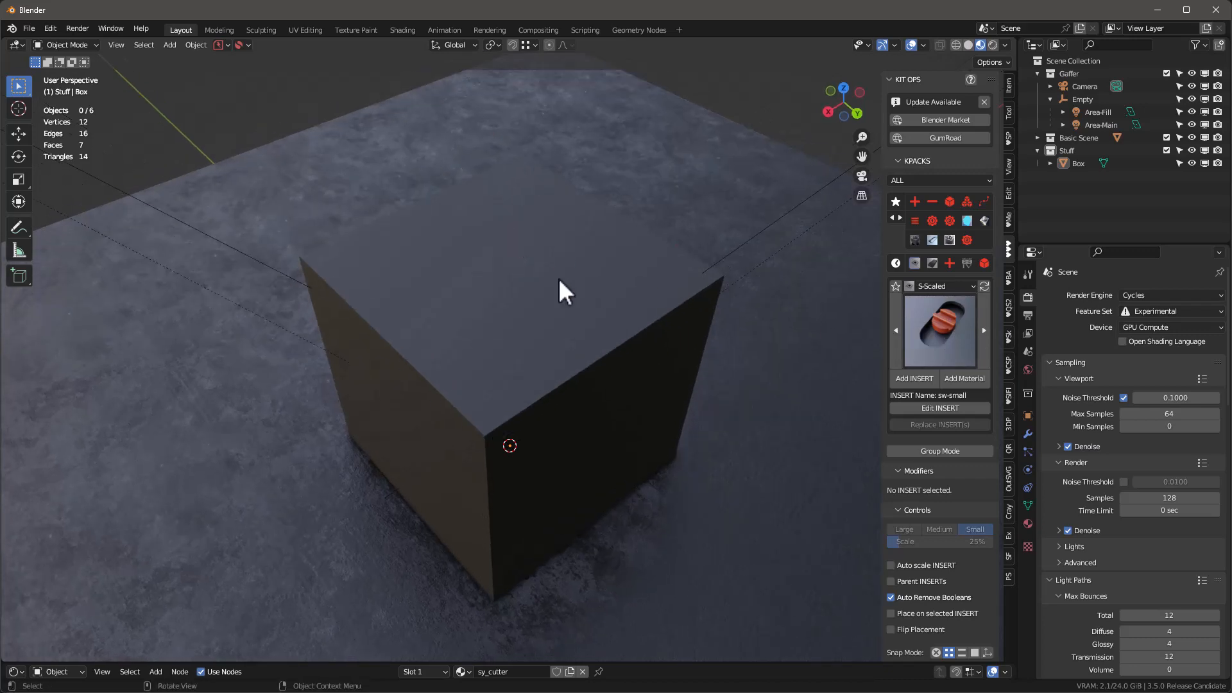
pyautogui.moveTo(593, 428)
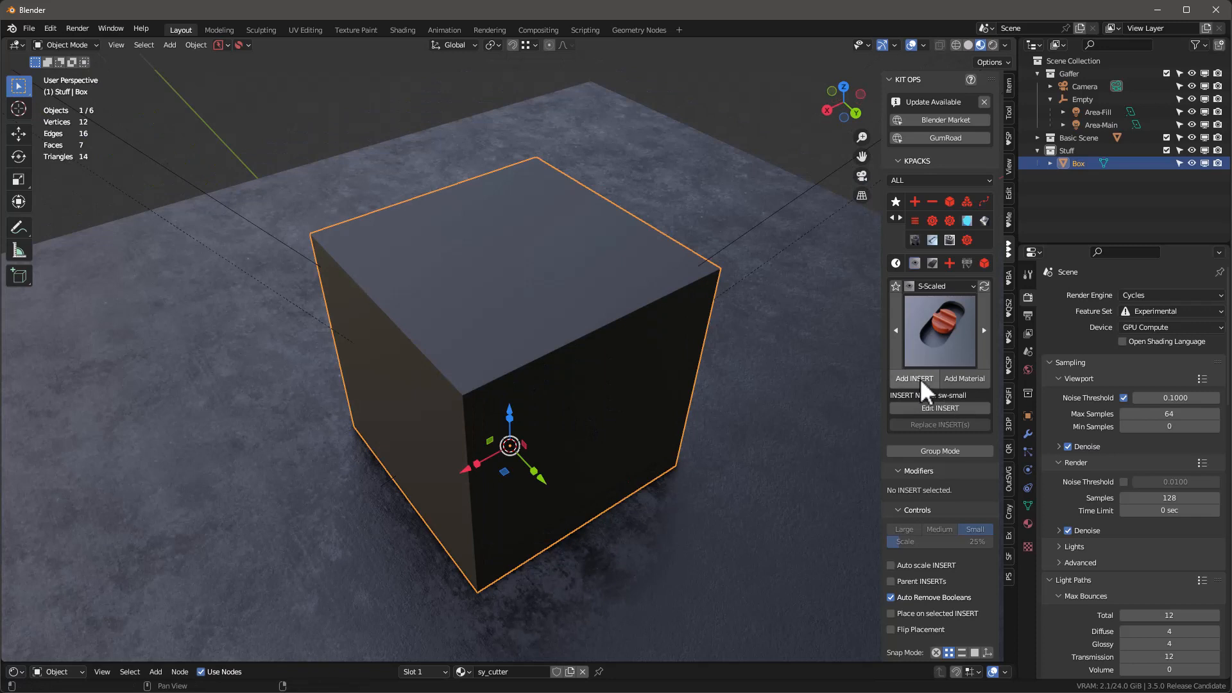
# Step: Add the sw-small slot insert and place it near the box's top-left corner
pyautogui.click(913, 377)
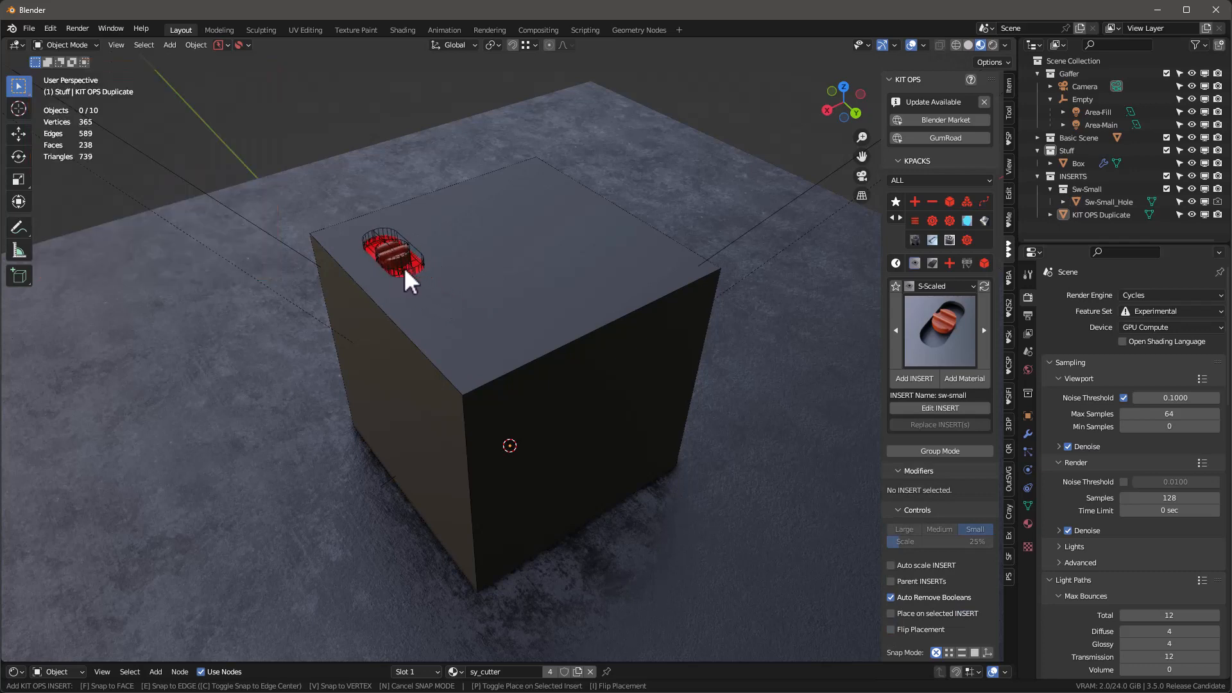
pyautogui.moveTo(404, 259); pyautogui.dragTo(440, 259)
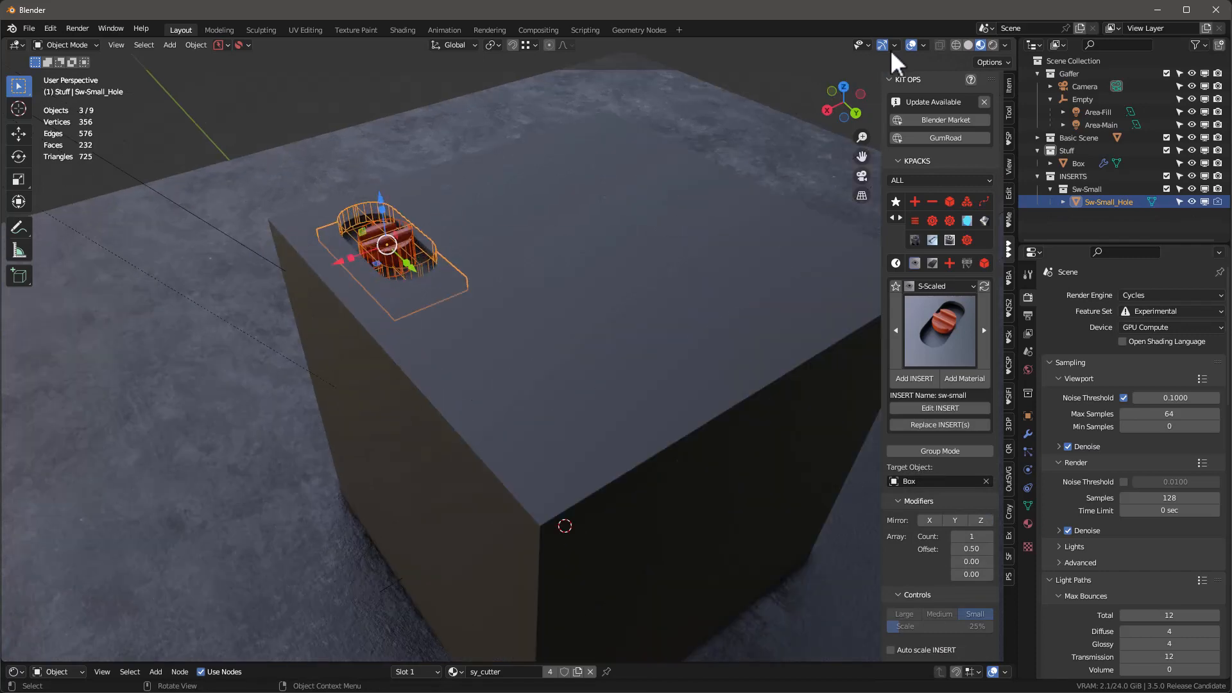
pyautogui.moveTo(558, 358)
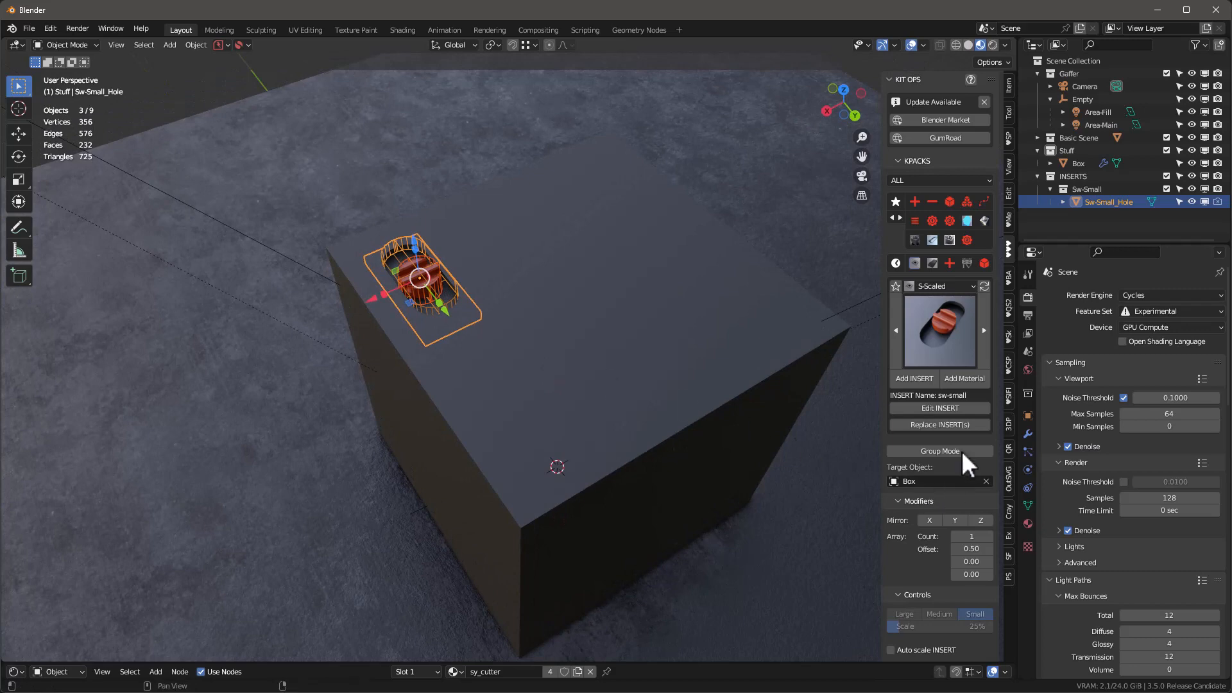
# Step: Turn on Group Mode for the sw-small insert and duplicate it with Shift+D
pyautogui.click(939, 451)
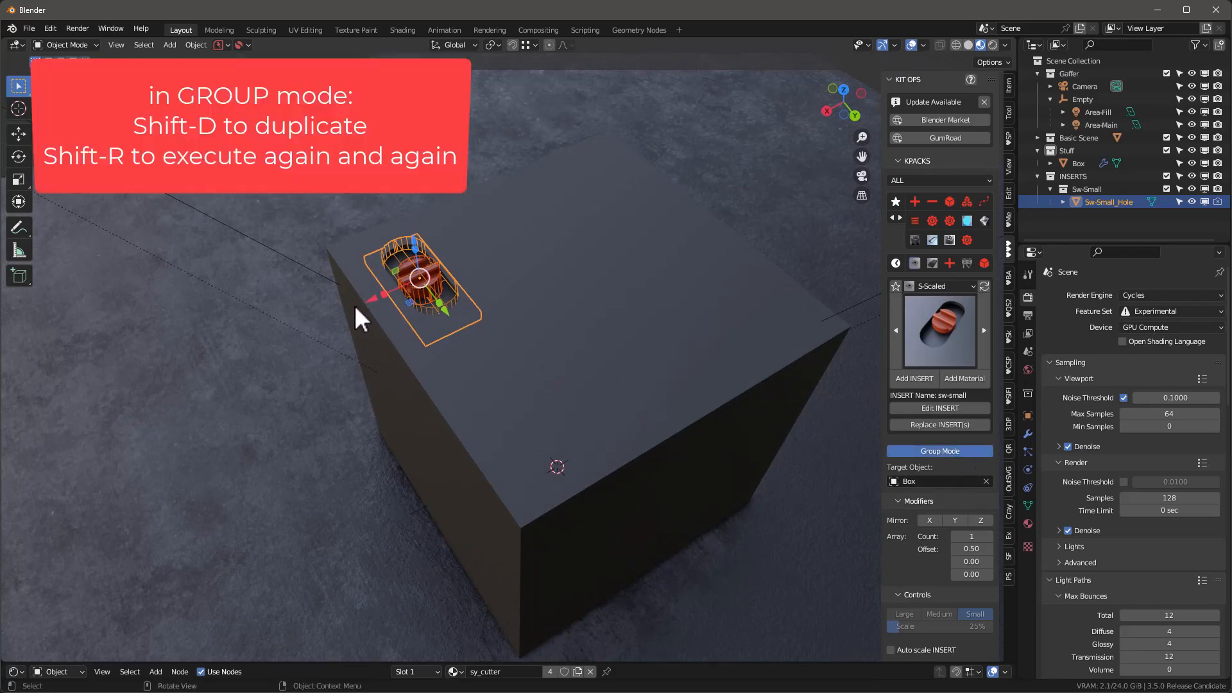
pyautogui.press('shift+d')
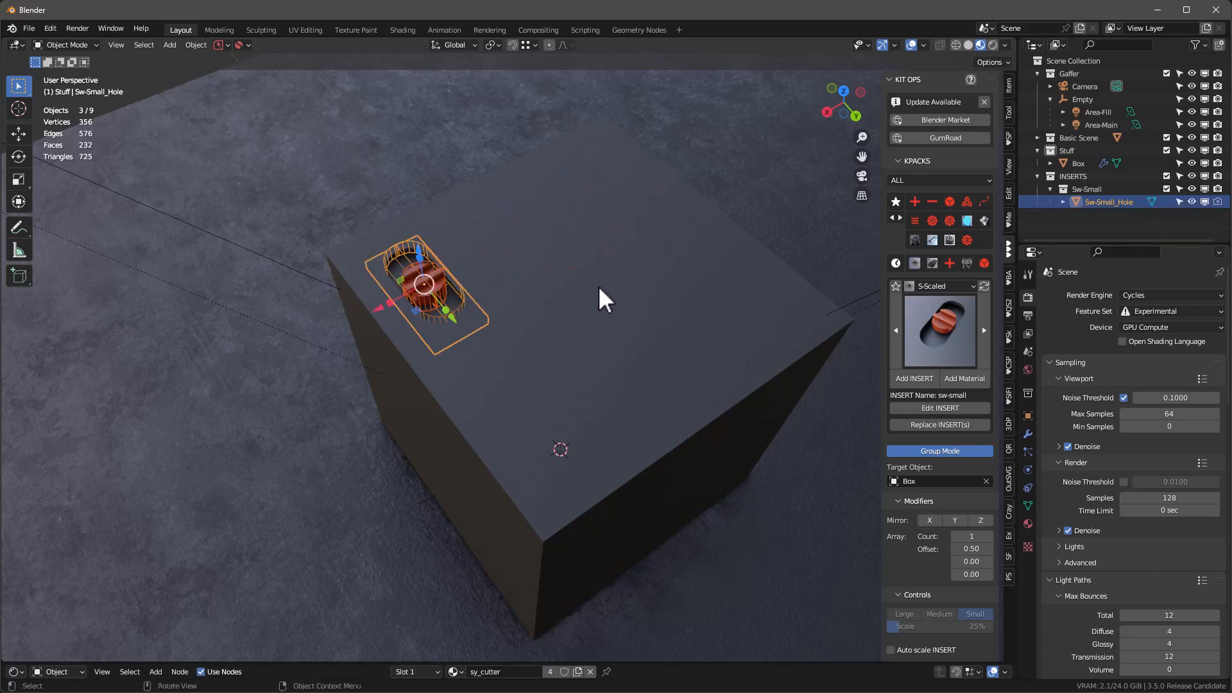
pyautogui.moveTo(547, 322)
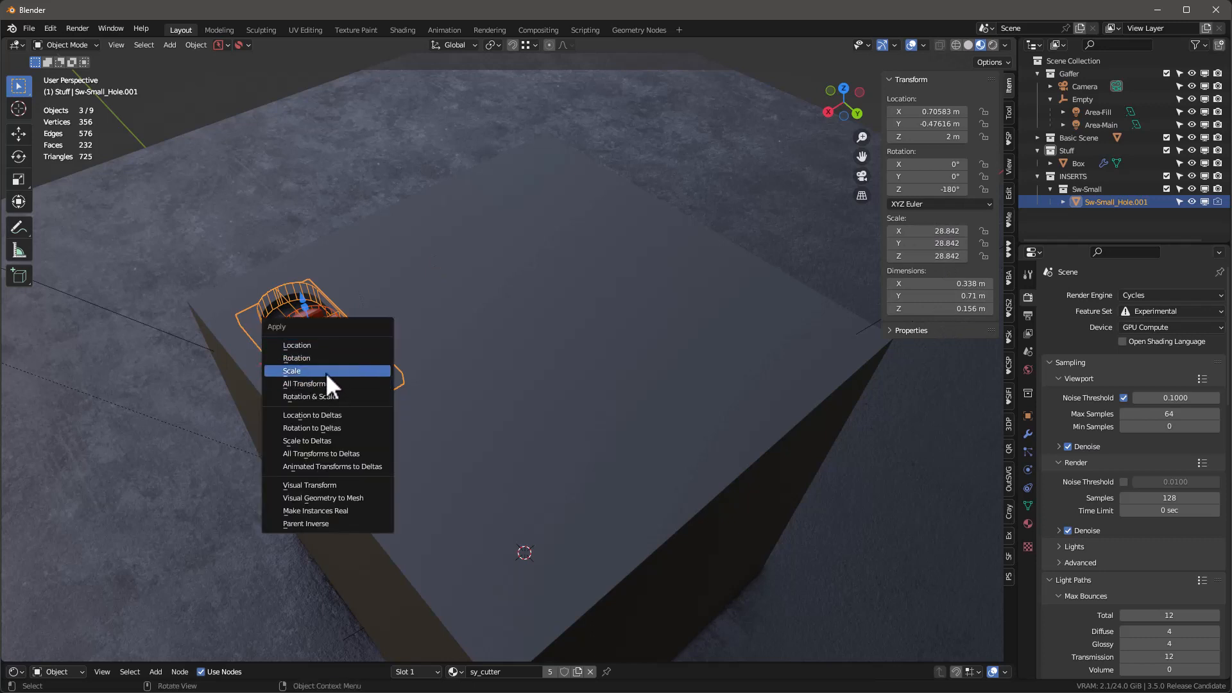
# Step: Apply the slot's scale, array it to 4 with Mirror Y, and position the 4×2 grid on the box top
pyautogui.click(291, 369)
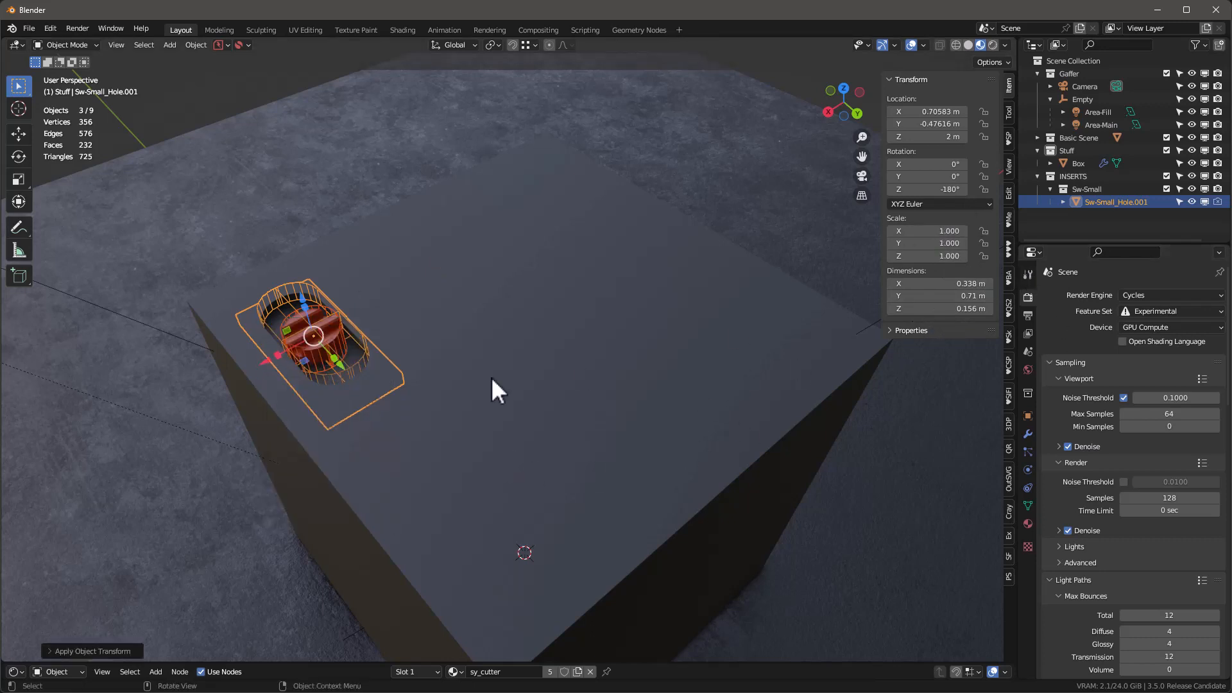
pyautogui.click(1009, 274)
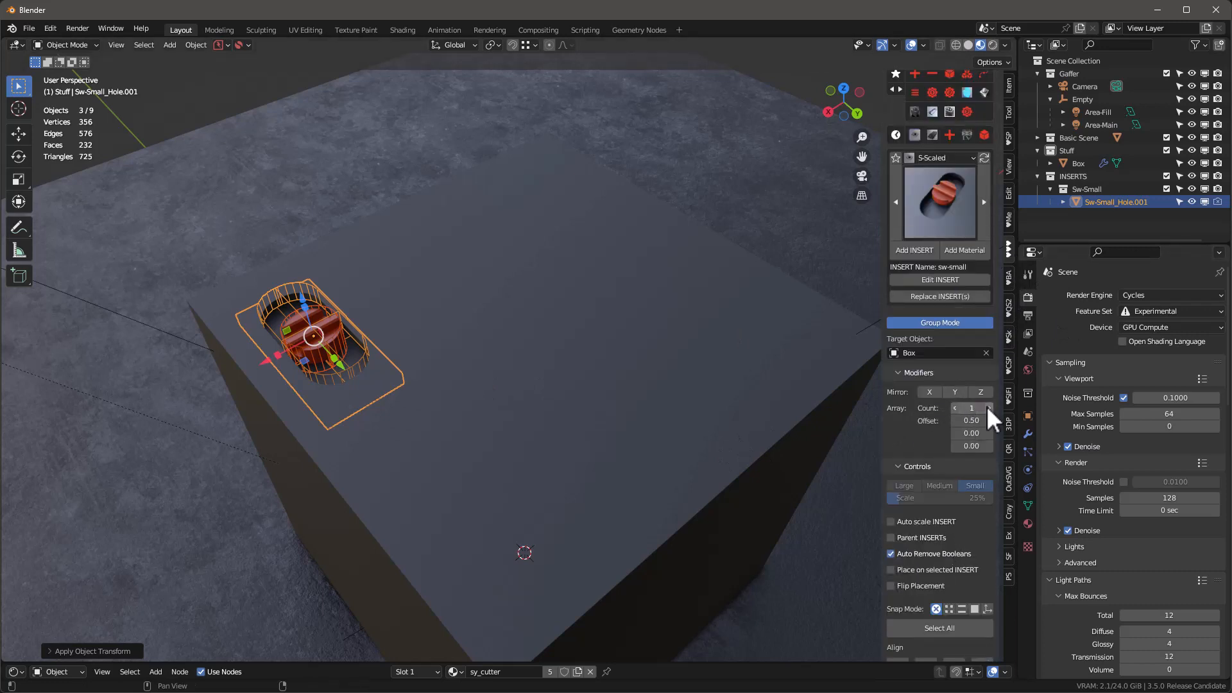
pyautogui.click(988, 408)
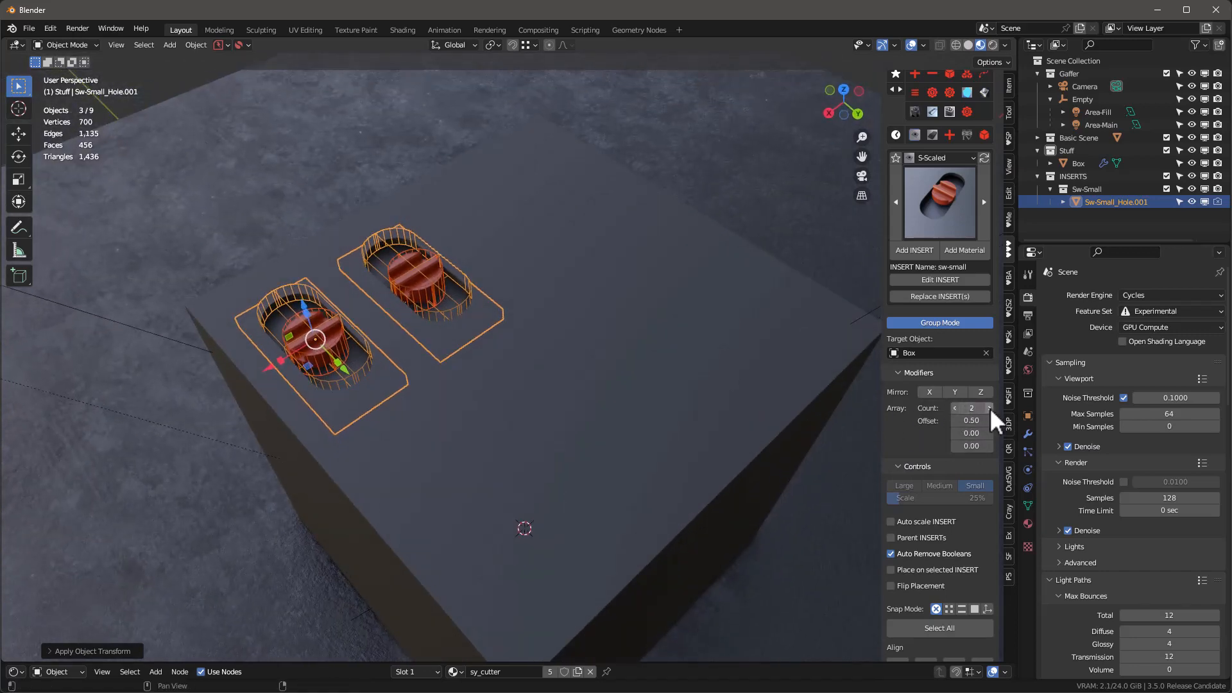
pyautogui.click(988, 408)
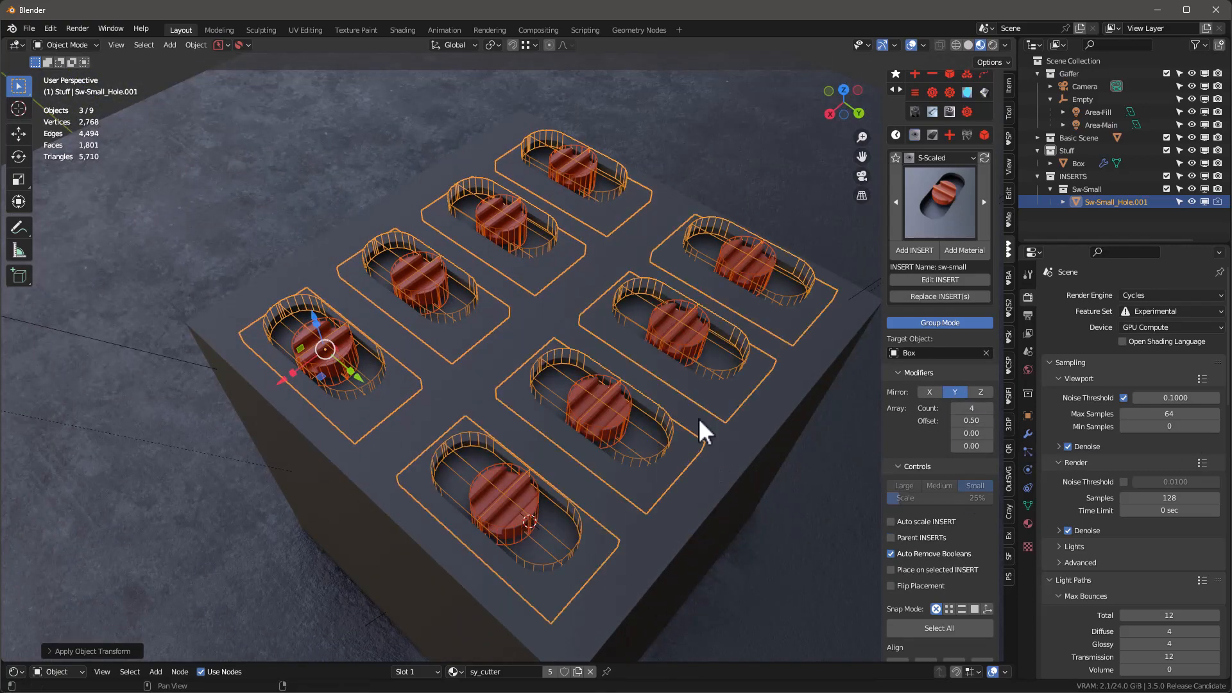
pyautogui.moveTo(699, 433); pyautogui.dragTo(589, 483)
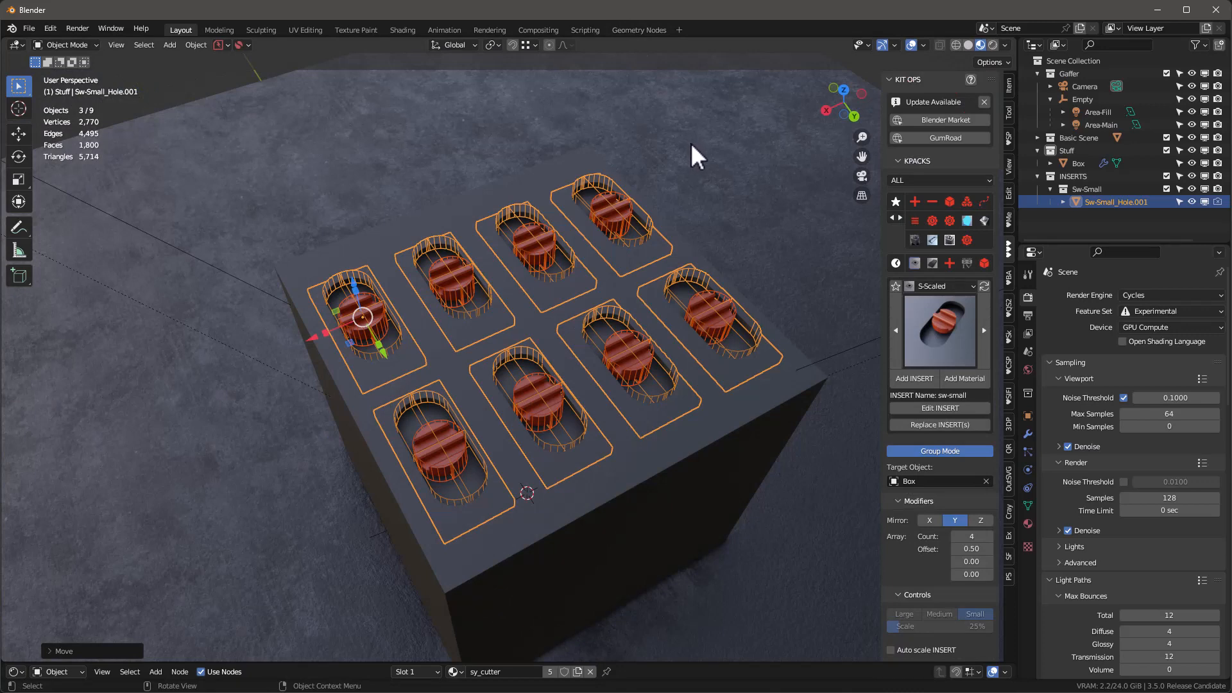
pyautogui.moveTo(698, 155)
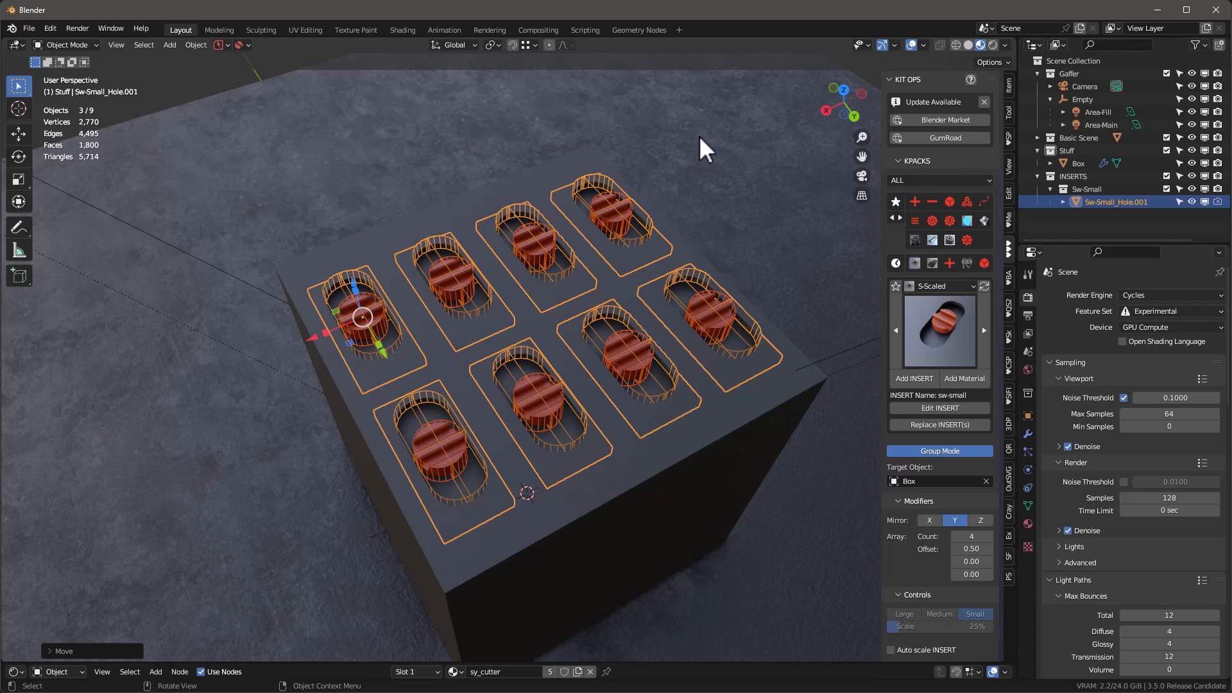
pyautogui.moveTo(706, 154)
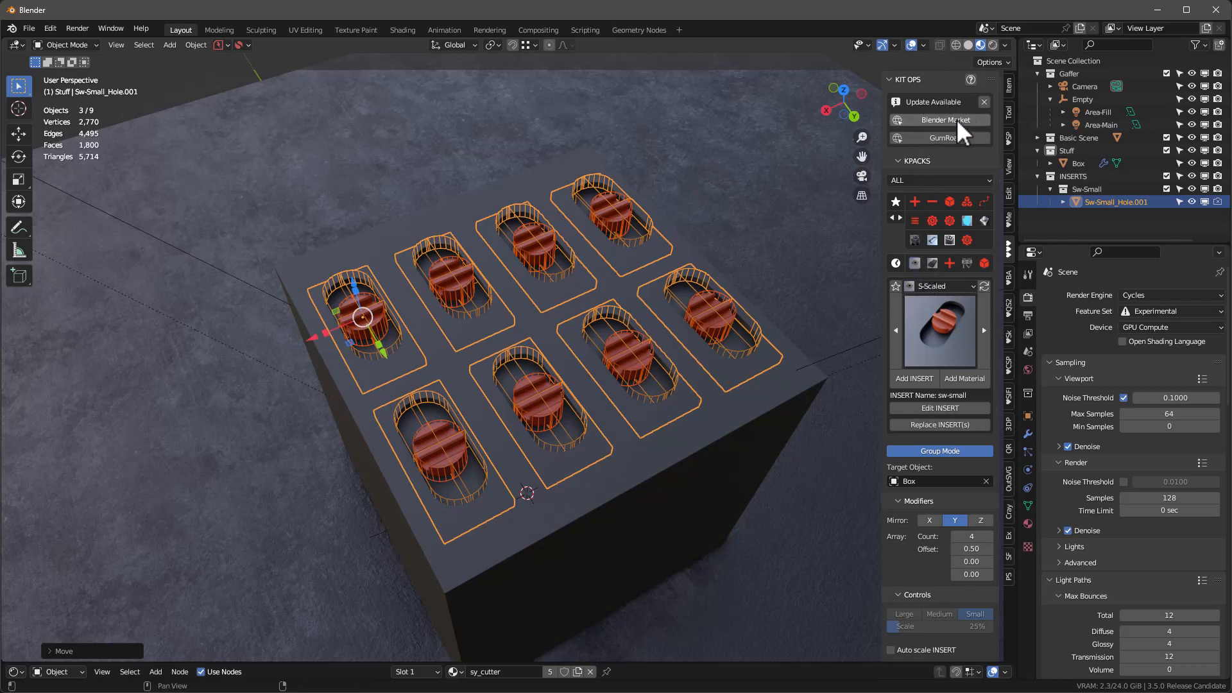
pyautogui.moveTo(939, 120)
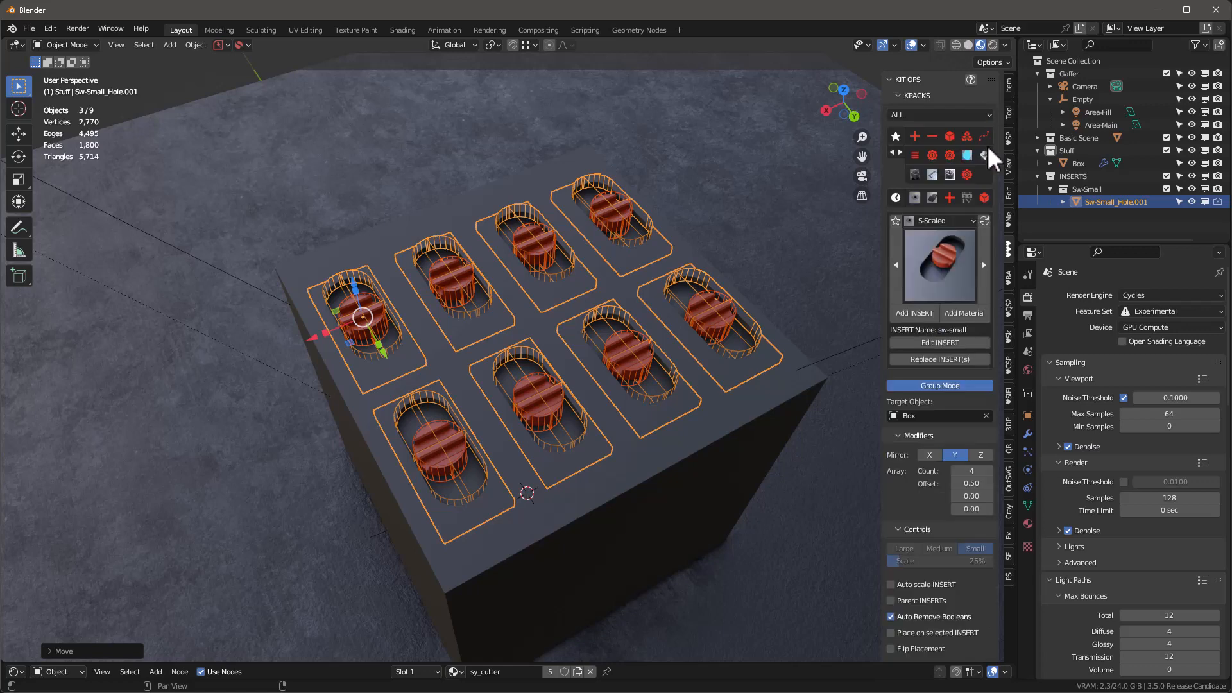
# Step: Run Check for Updates on the KIT OPS add-on in Preferences, reporting an update available
pyautogui.click(50, 30)
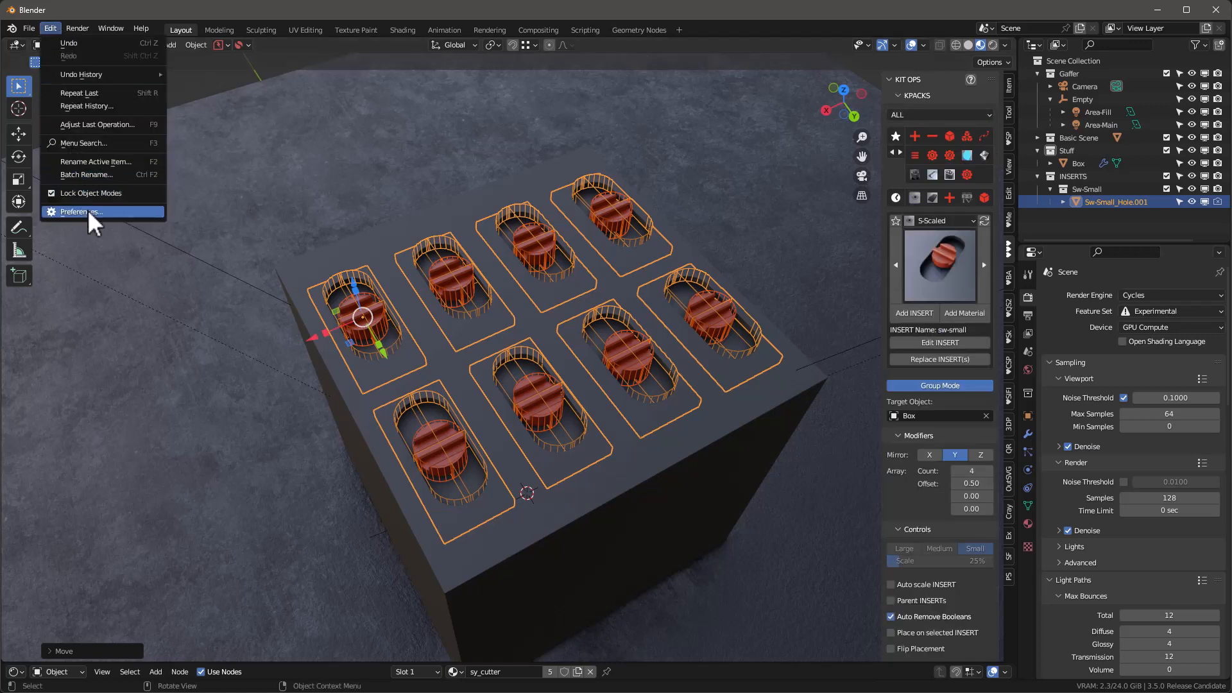
pyautogui.click(77, 212)
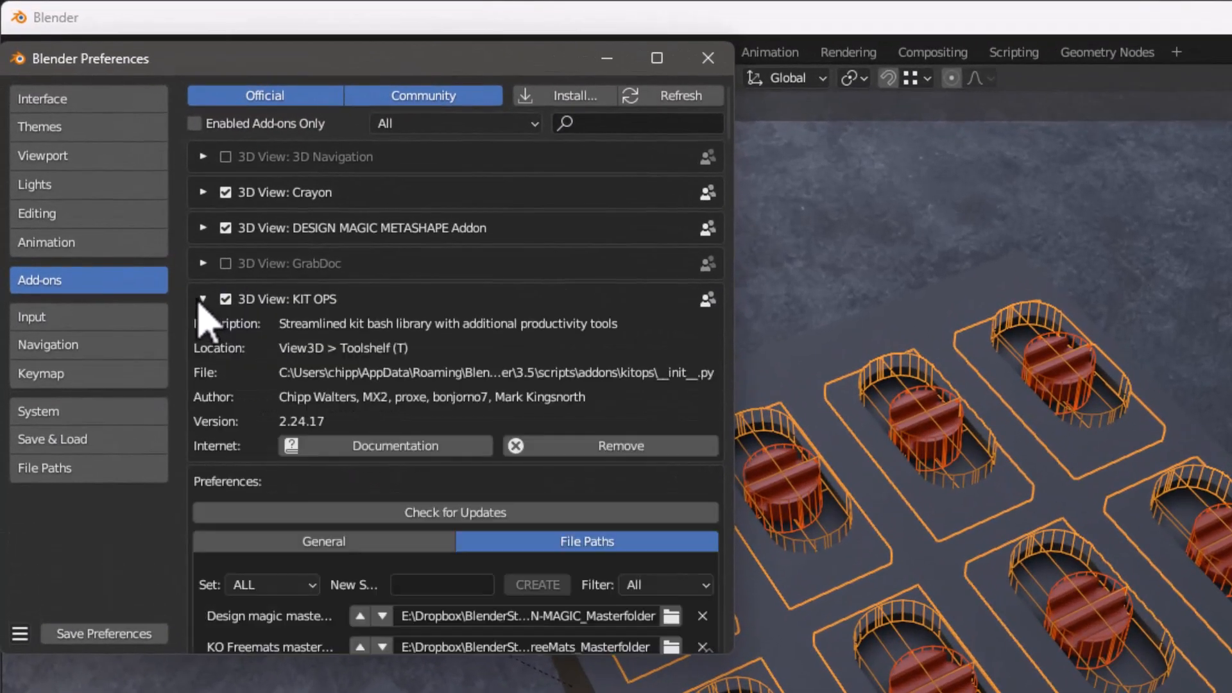
pyautogui.click(454, 512)
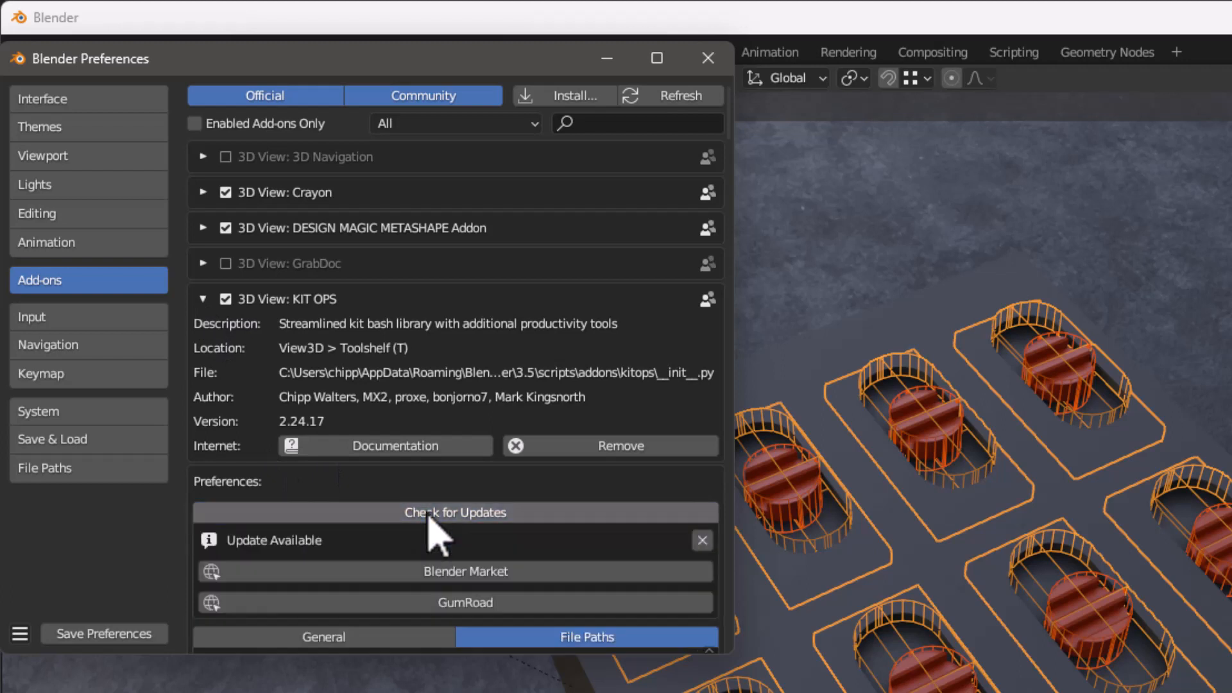
pyautogui.moveTo(463, 571)
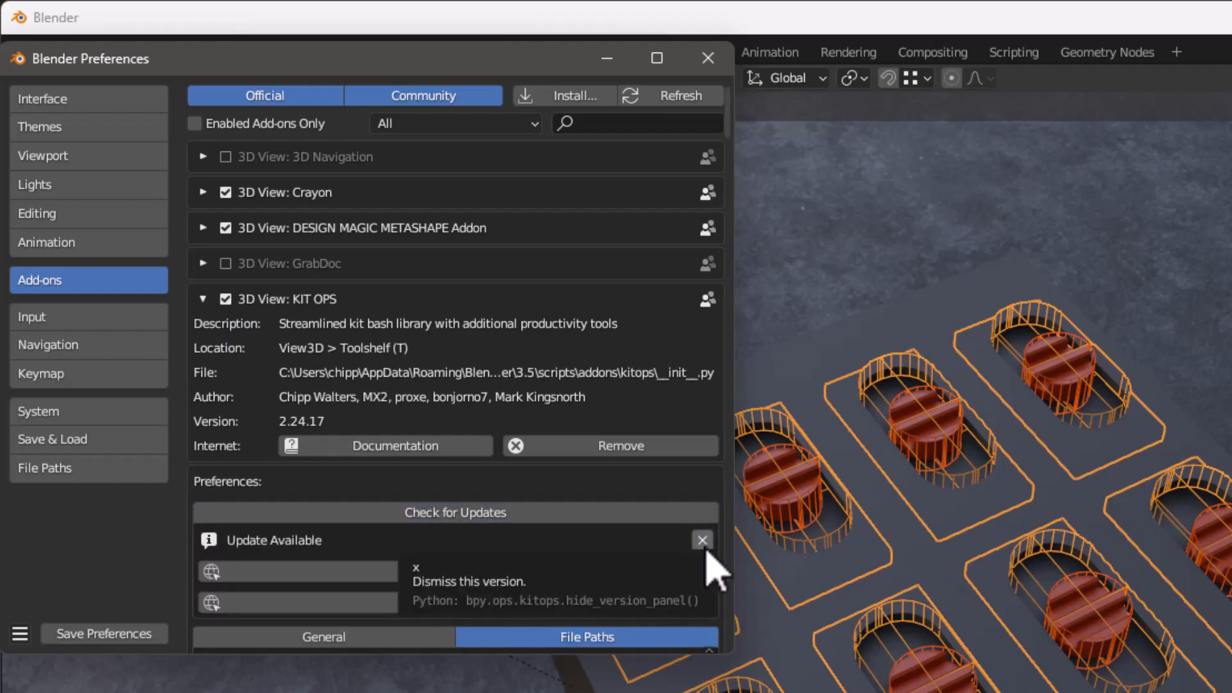
pyautogui.moveTo(705, 57)
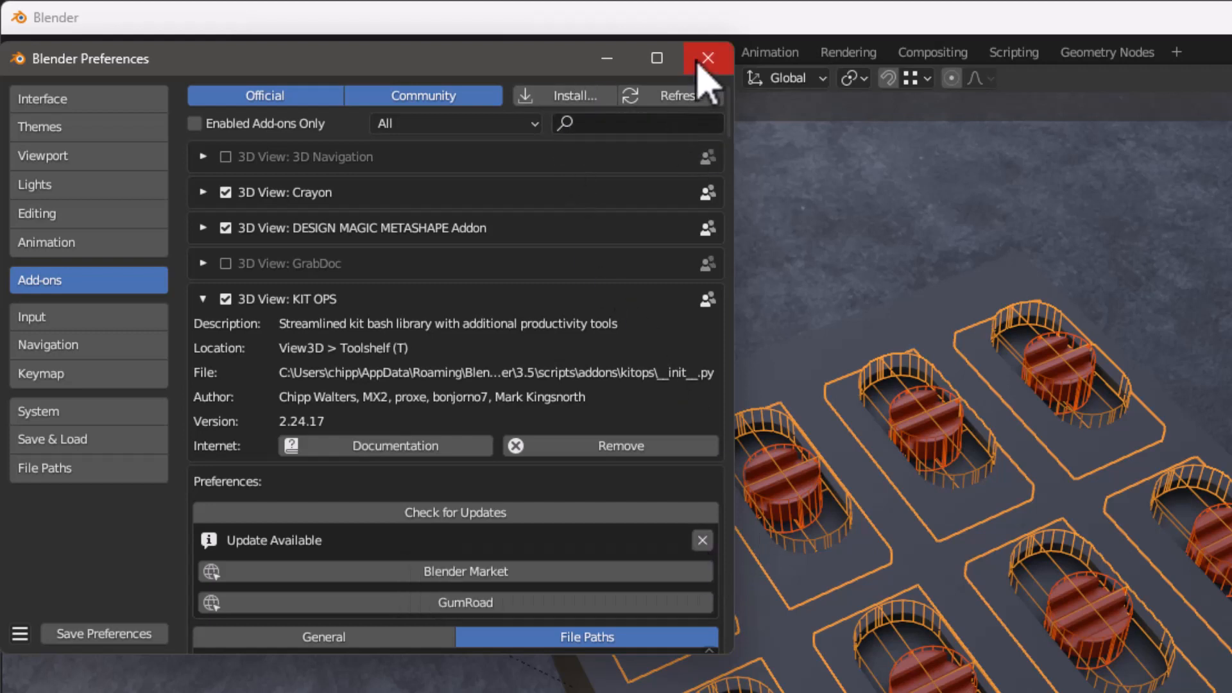
pyautogui.moveTo(657, 58)
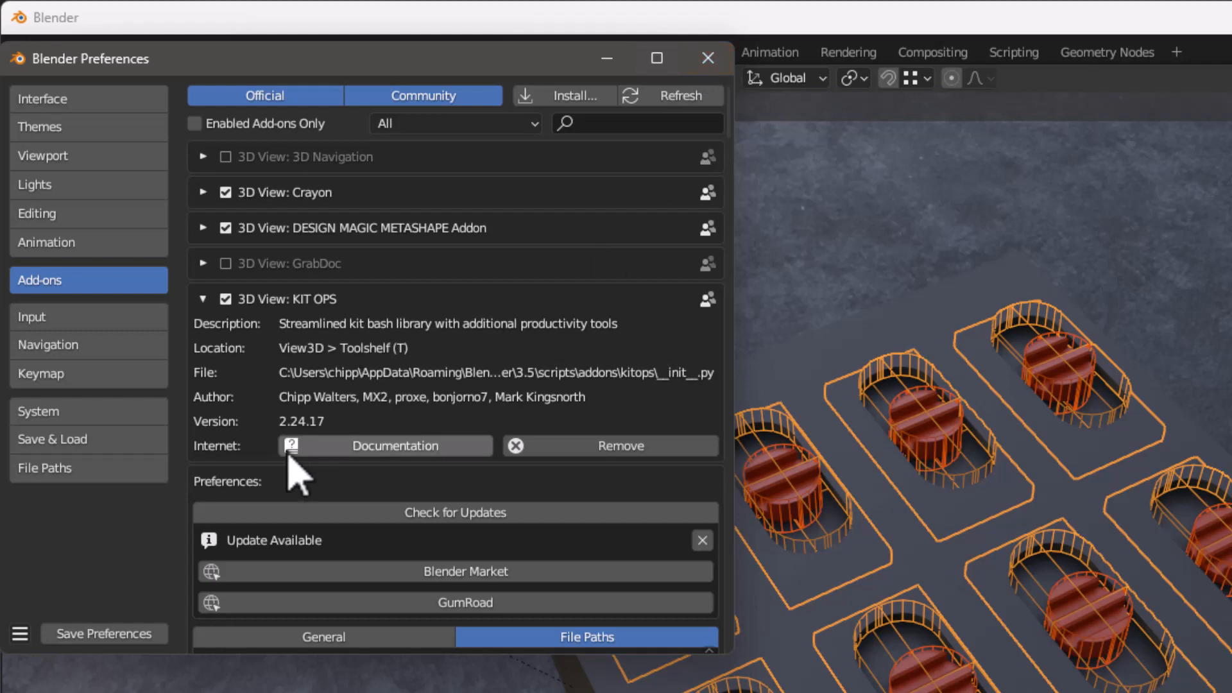
pyautogui.moveTo(324, 445)
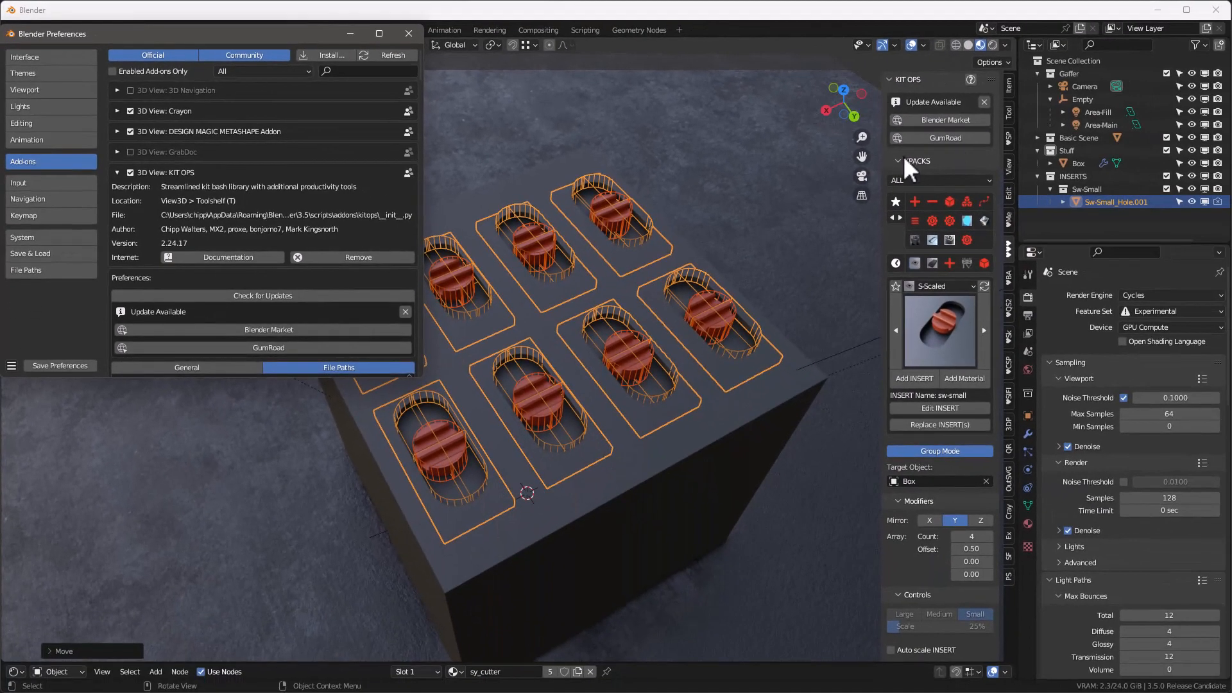
pyautogui.moveTo(909, 122)
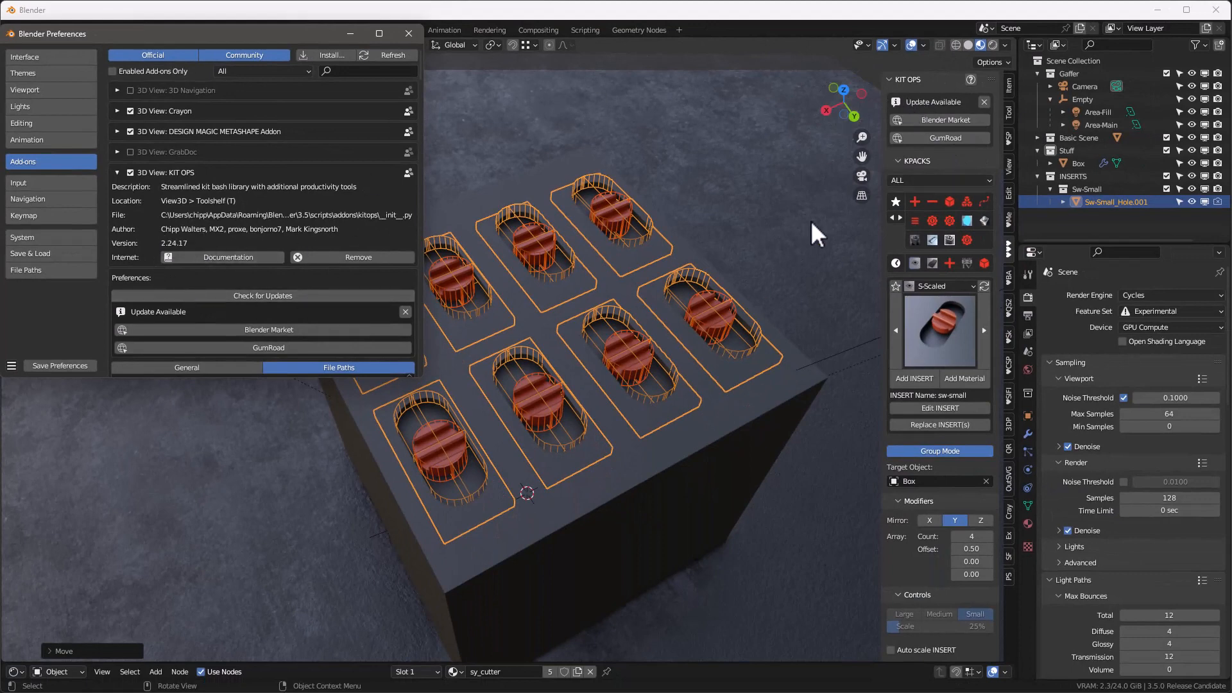
pyautogui.moveTo(569, 185)
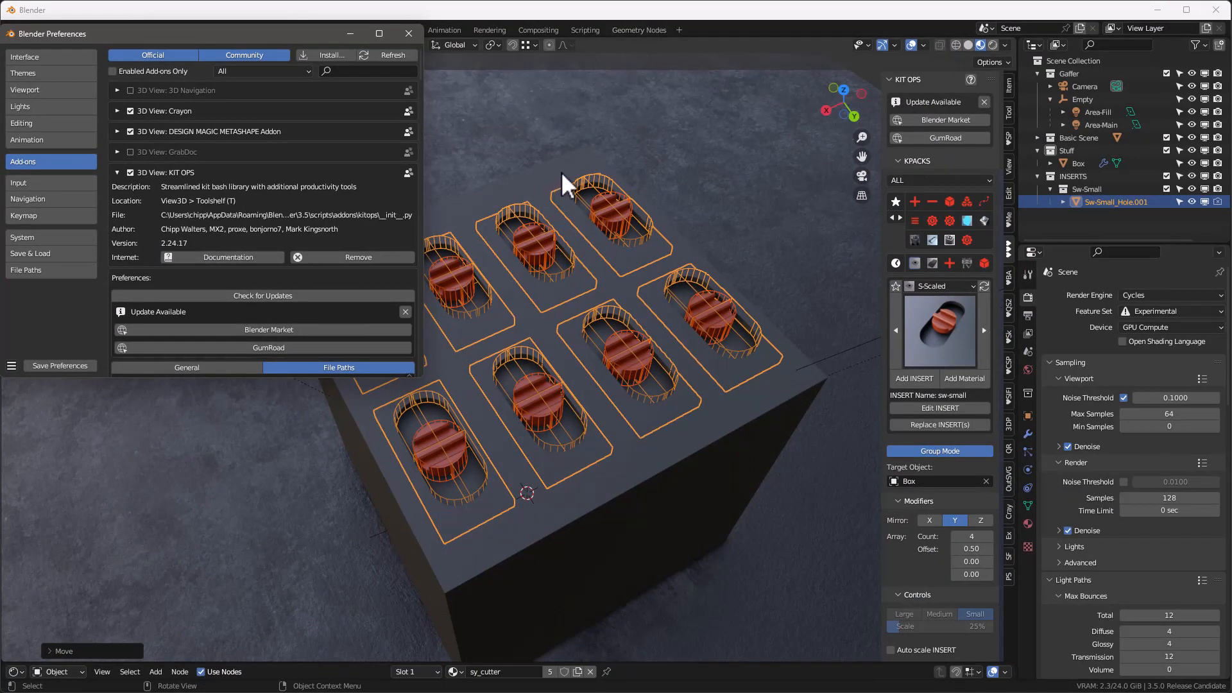